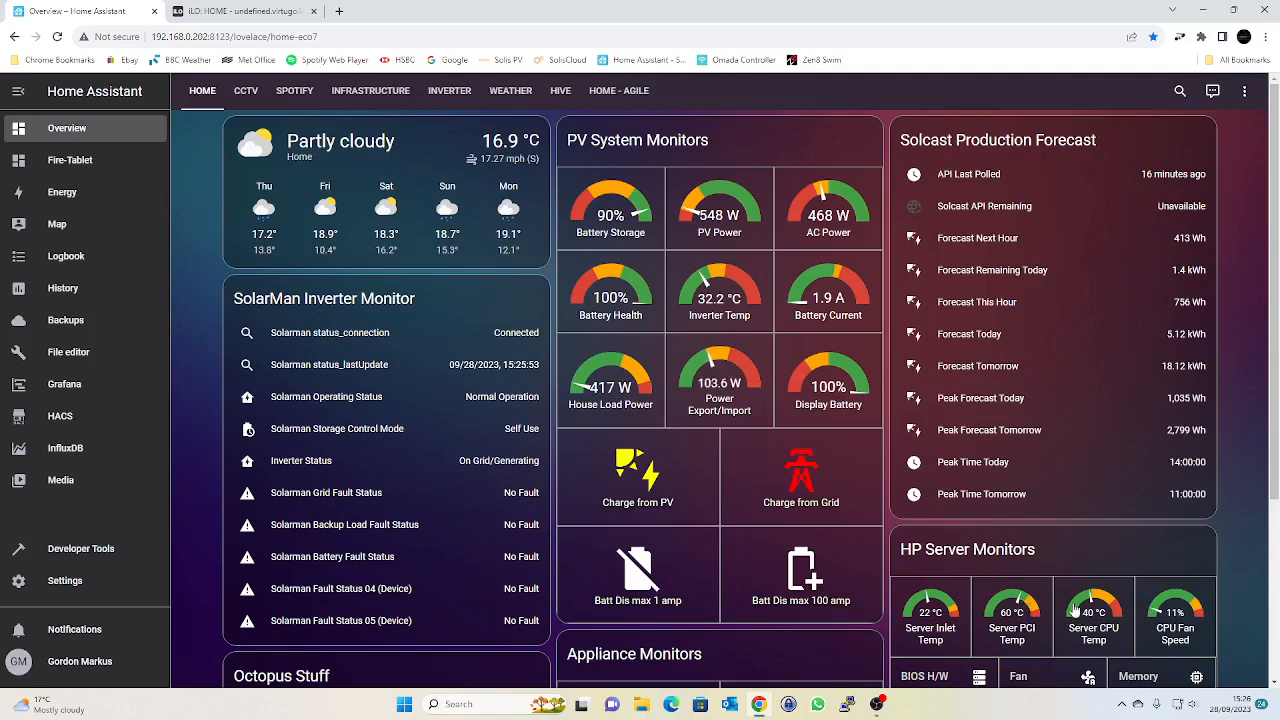
mouse_move(1105, 556)
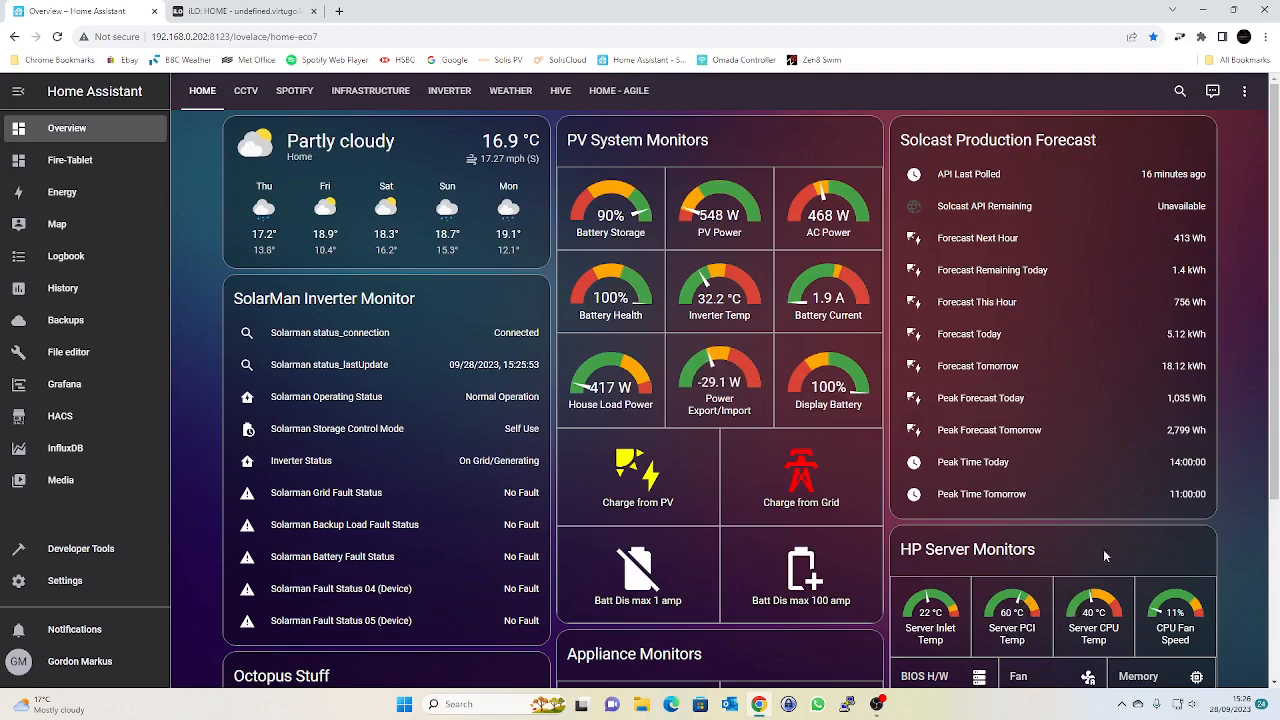
Scroll the overview dashboard down to the HP Server Monitors card
scroll(down, 3)
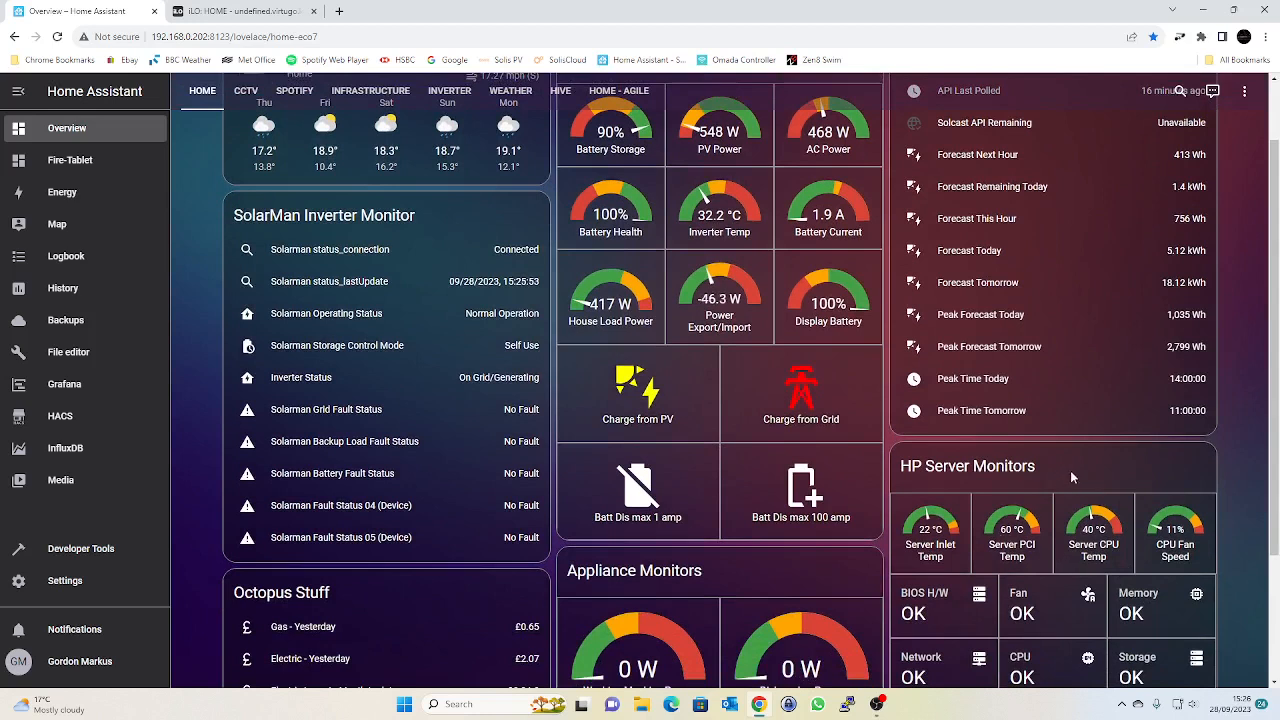
mouse_move(1070, 513)
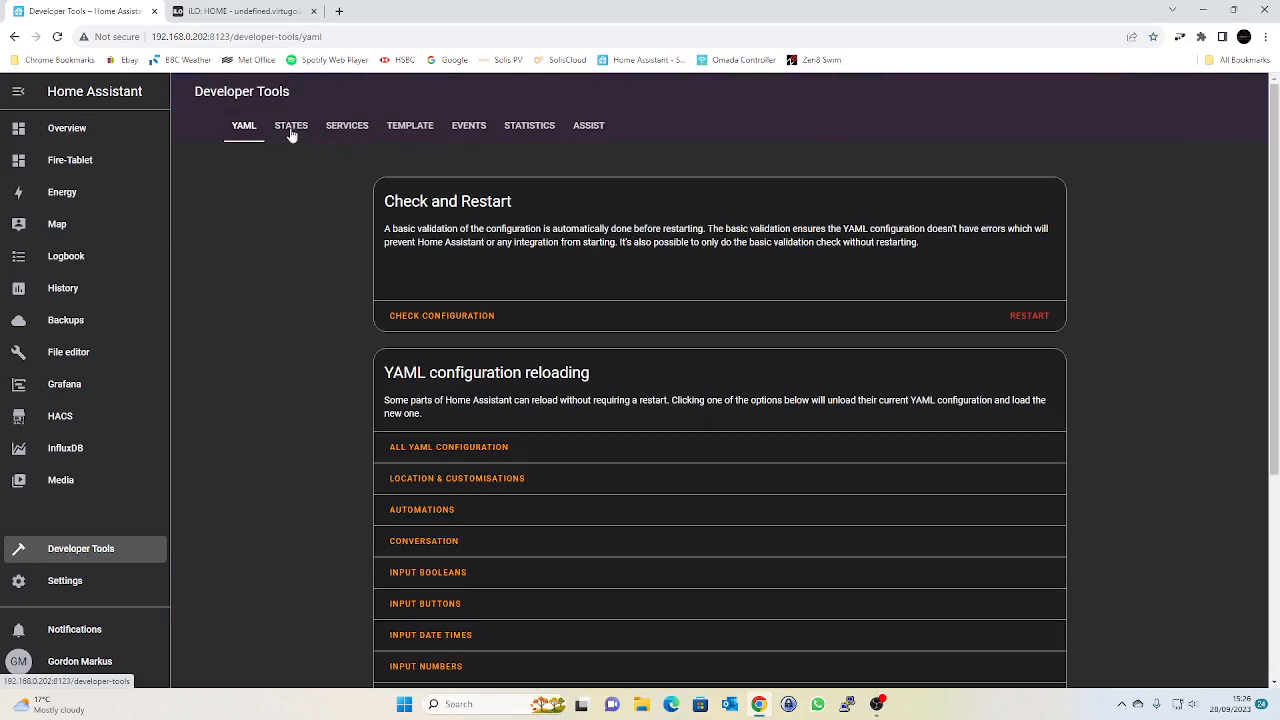
Filter the Developer Tools entity states to 'ilo' and browse the HP iLO entities
click(291, 125)
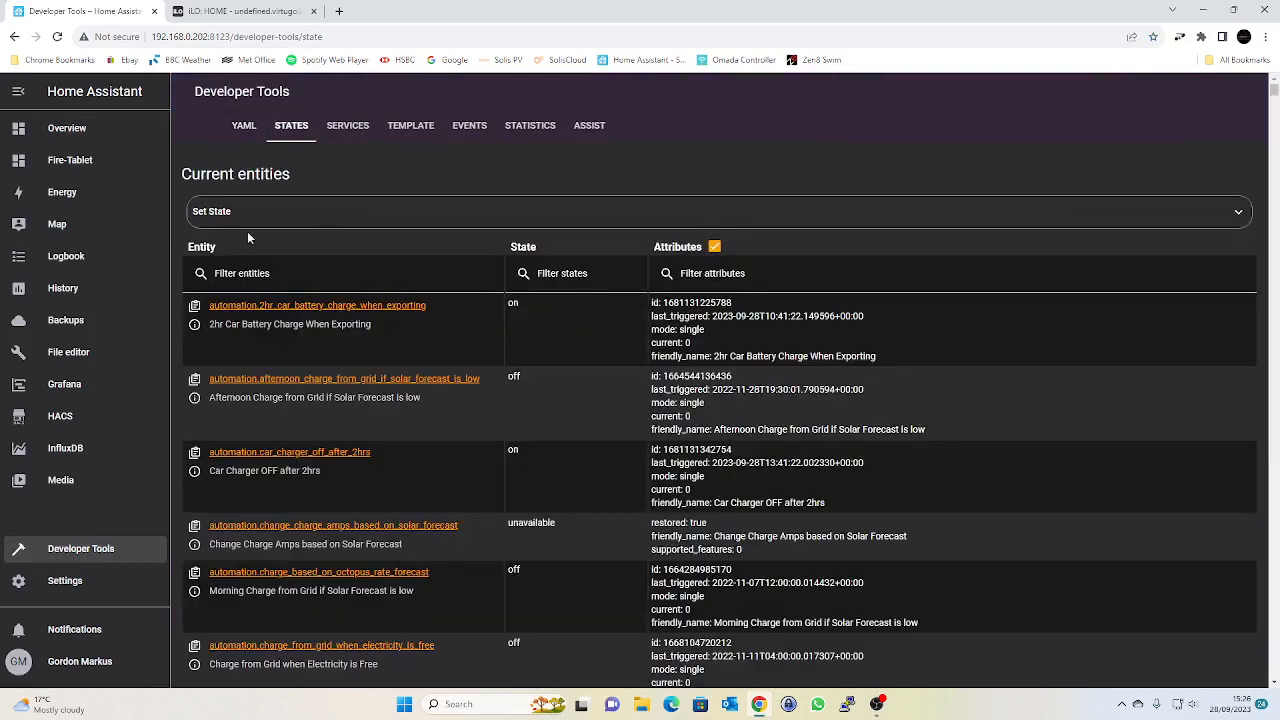
text(ilo)
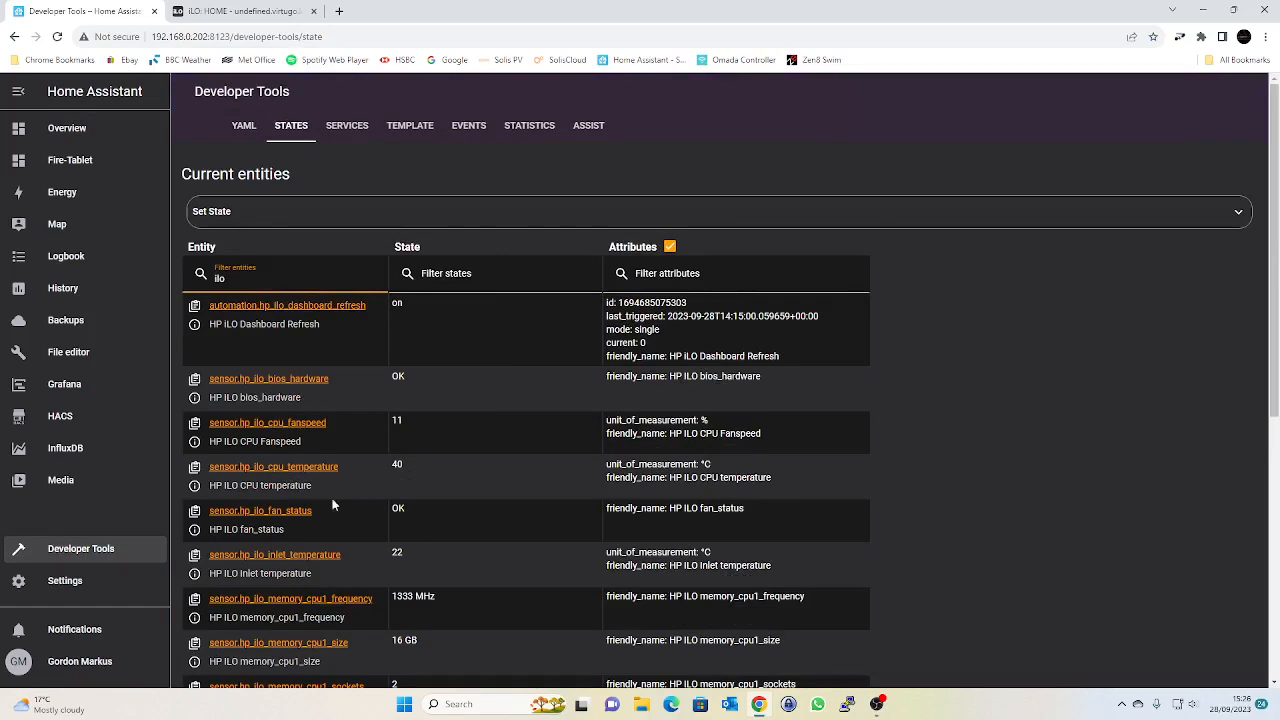
scroll(down, 3)
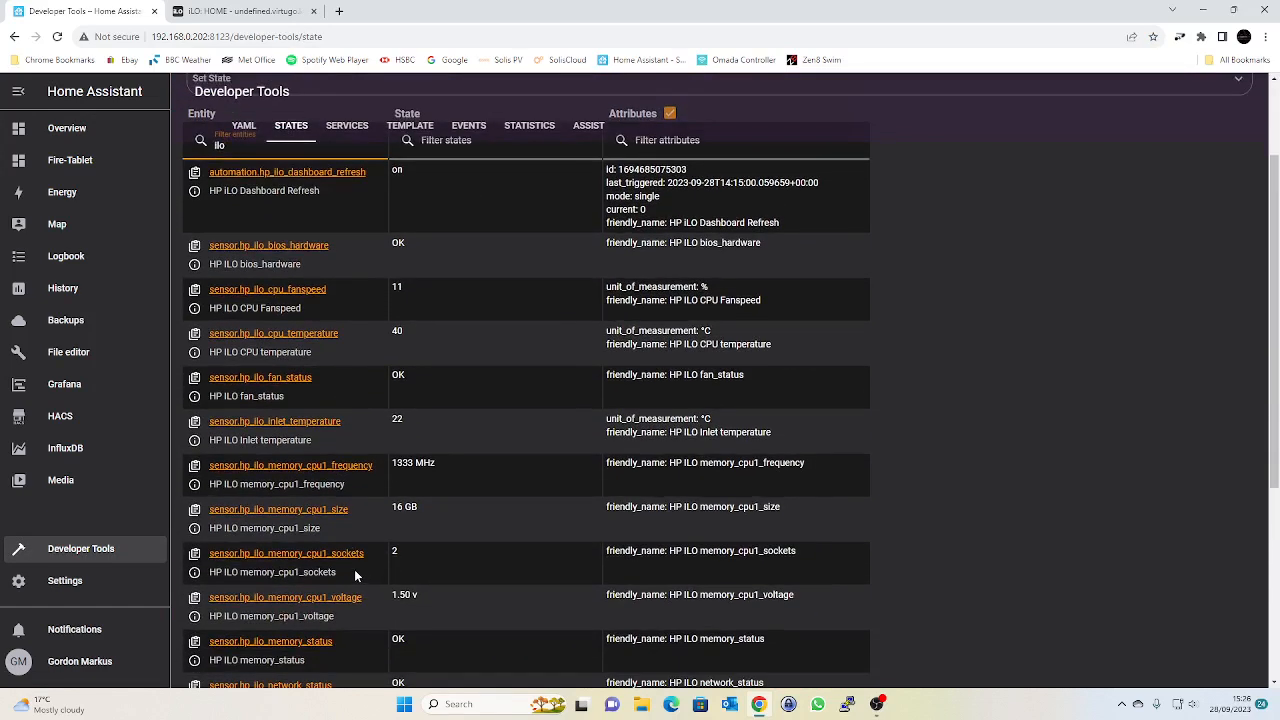
scroll(down, 3)
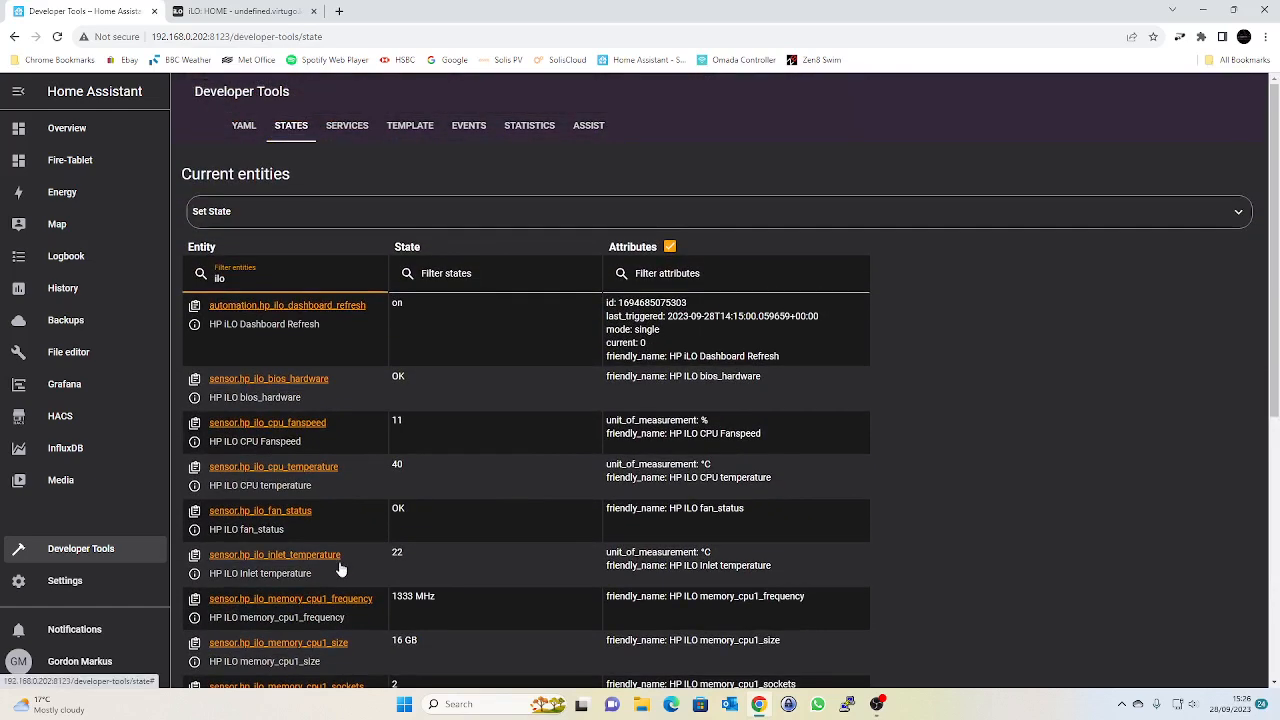
Leave the states list and return to the overview dashboard
click(285, 278)
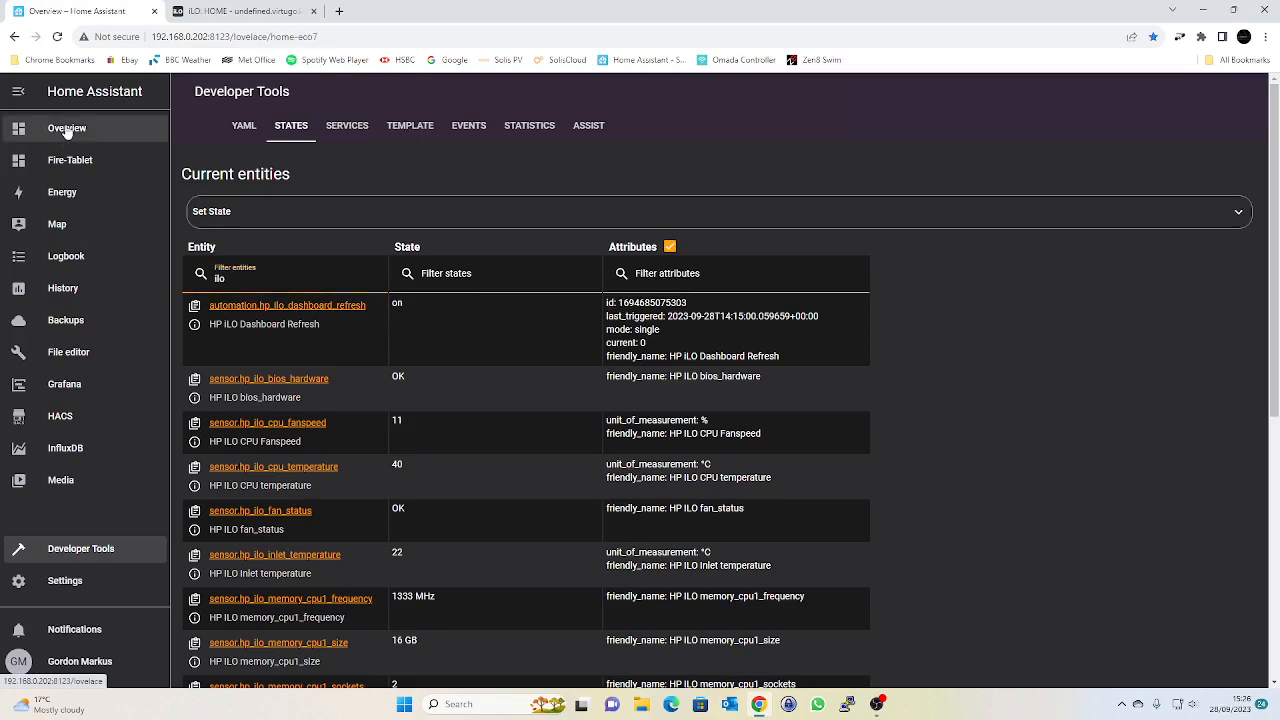
click(67, 127)
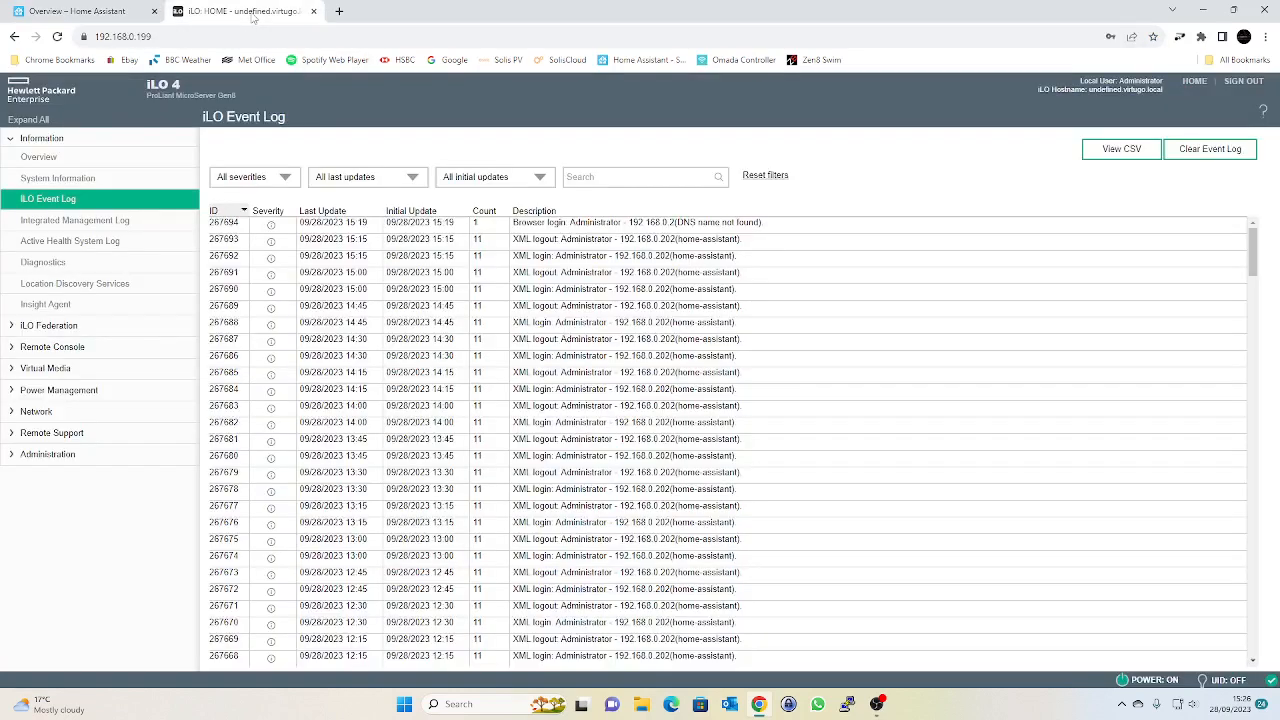
View the iLO System Information temperatures (22C inlet, 40C CPU), then return to the Event Log
click(57, 178)
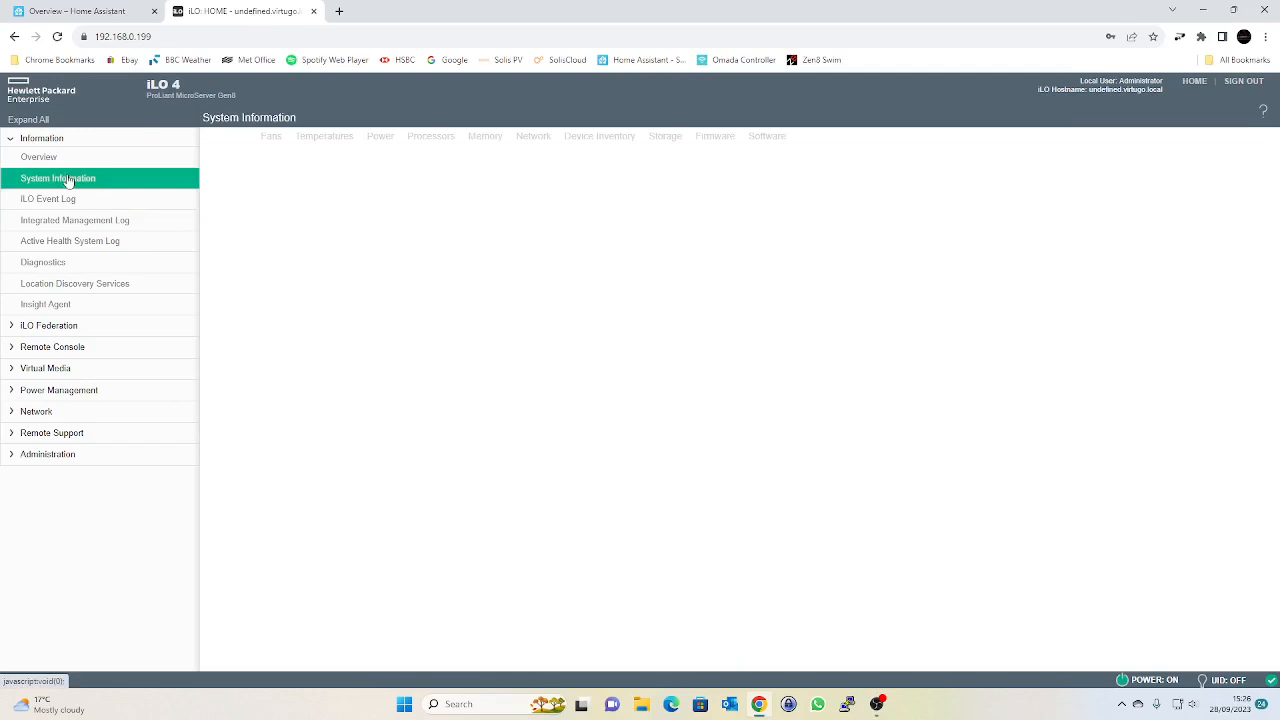
mouse_move(344, 170)
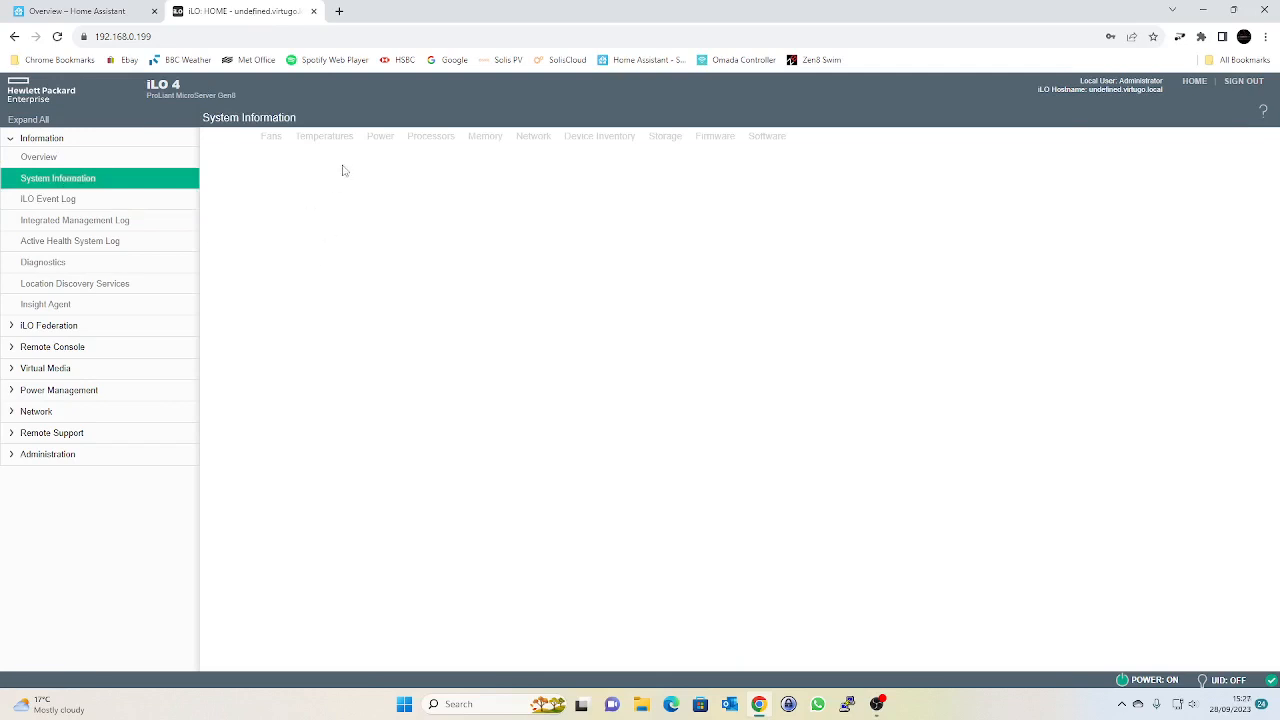
mouse_move(349, 167)
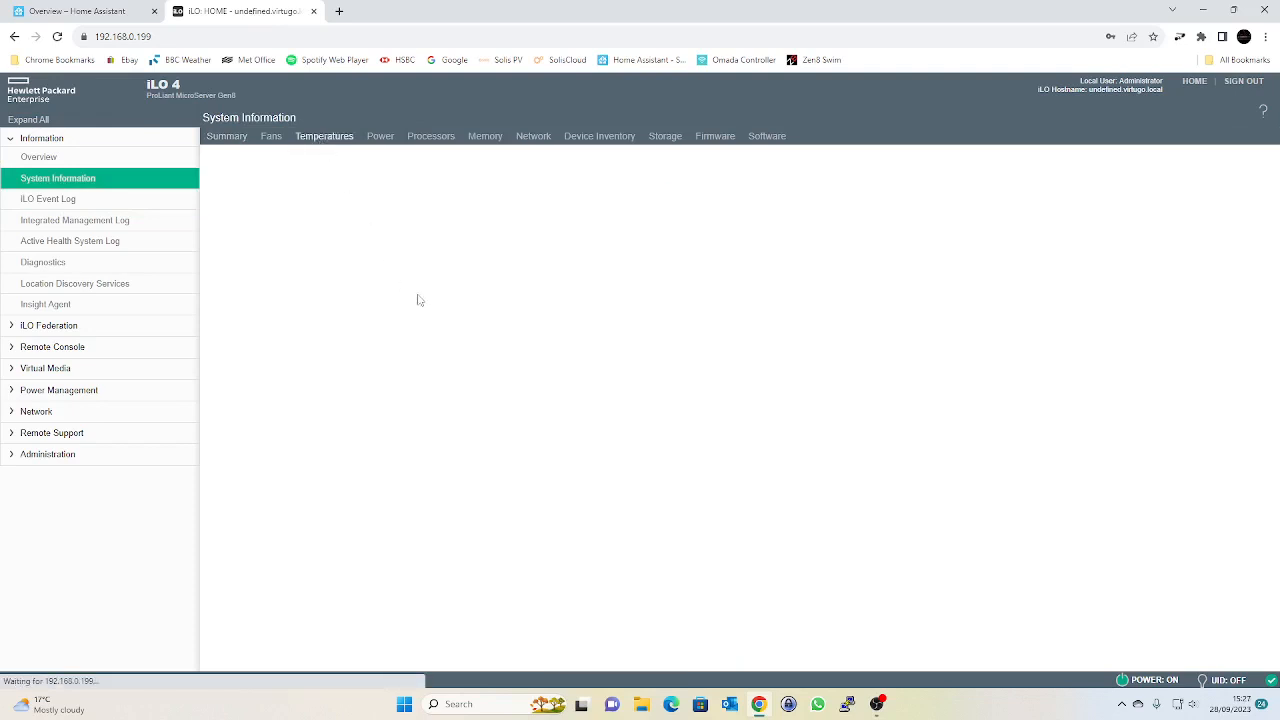
click(324, 136)
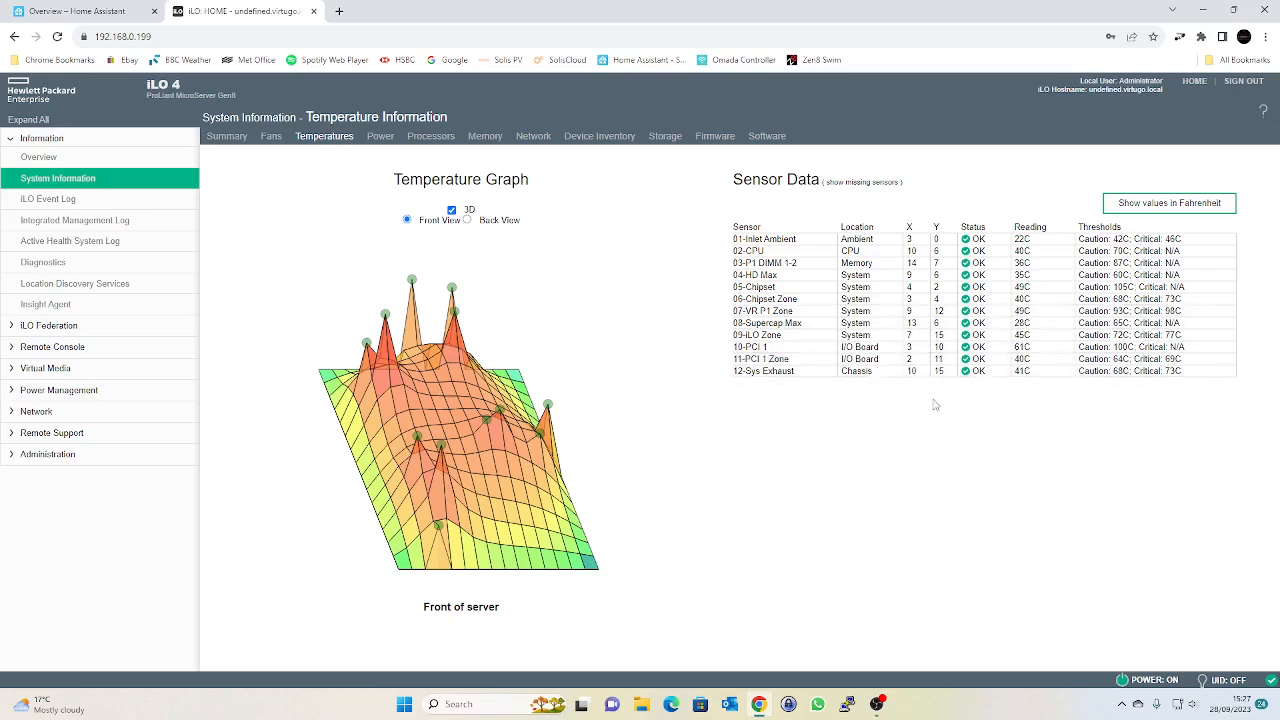
mouse_move(95, 202)
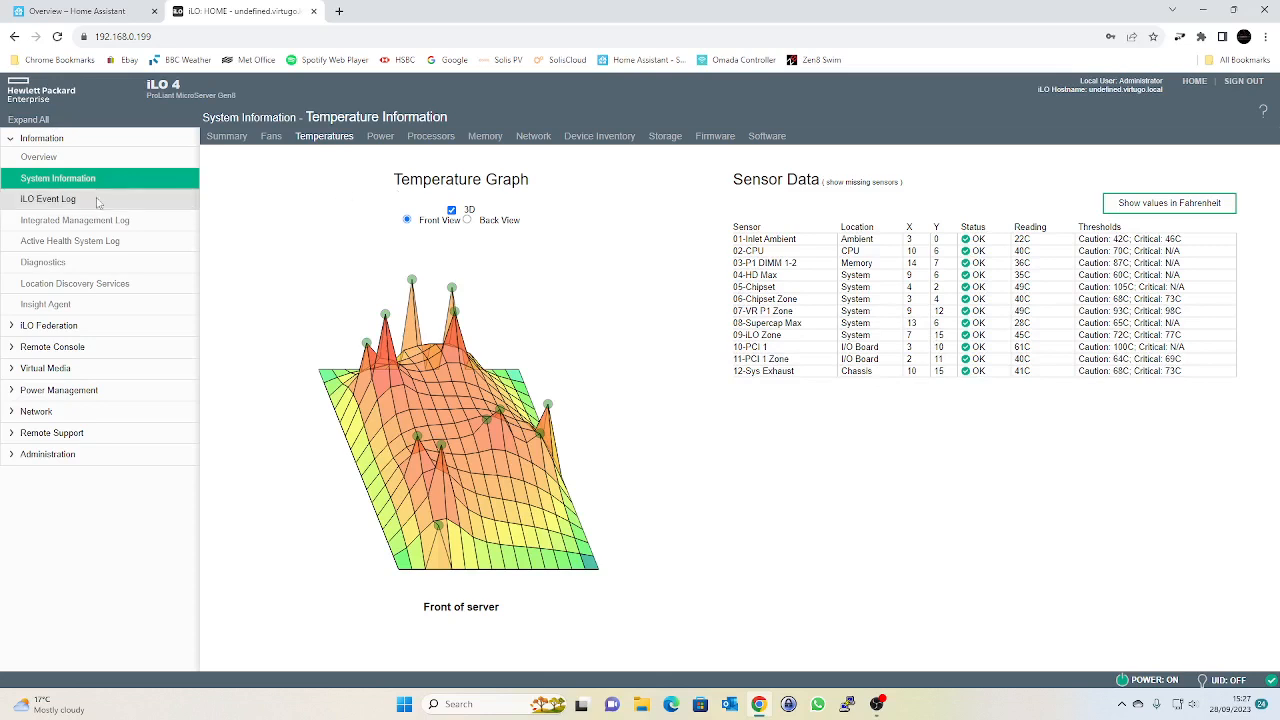
click(47, 198)
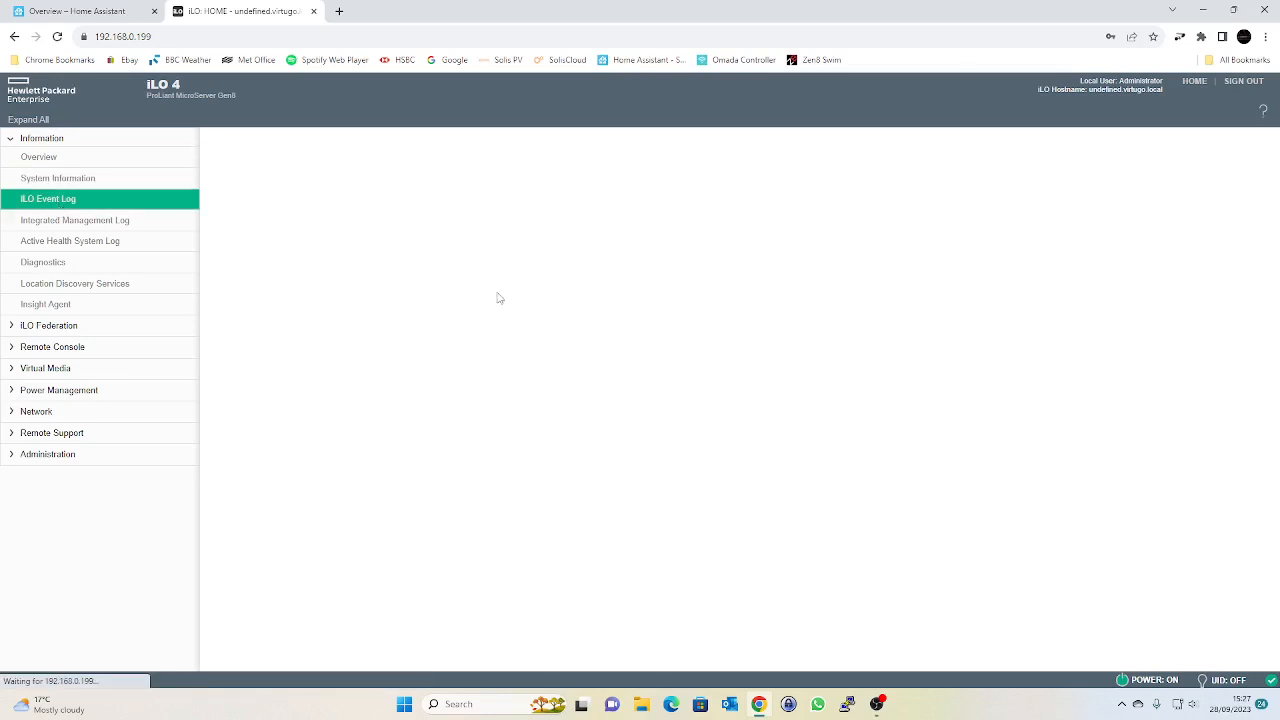
Reload the iLO Event Log showing quarter-hourly Home Assistant logins, then return to Home Assistant
click(48, 198)
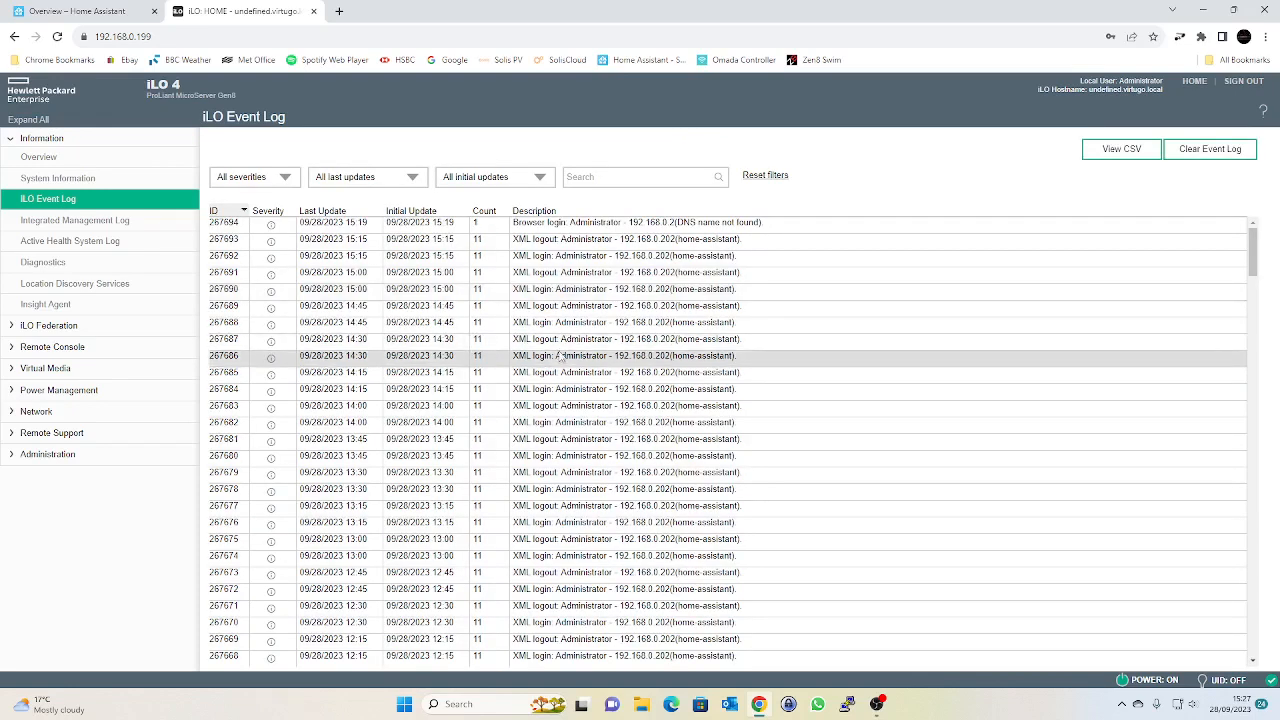
mouse_move(80, 11)
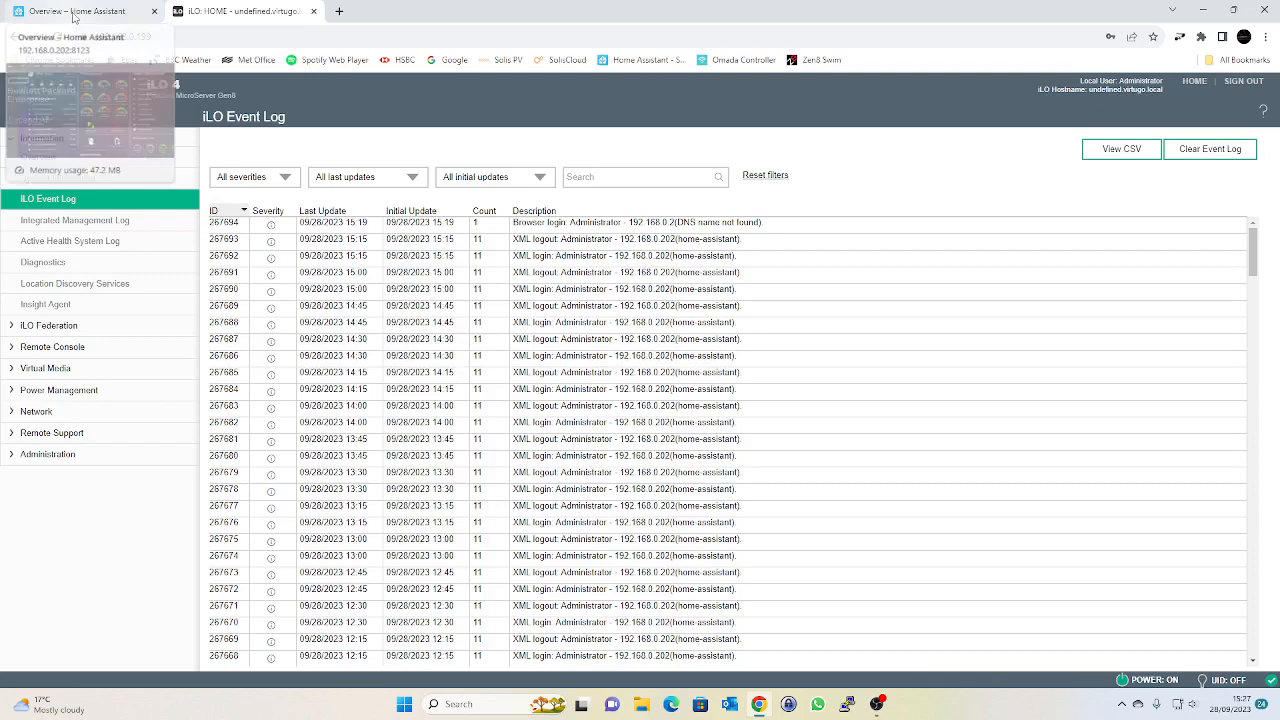
click(245, 11)
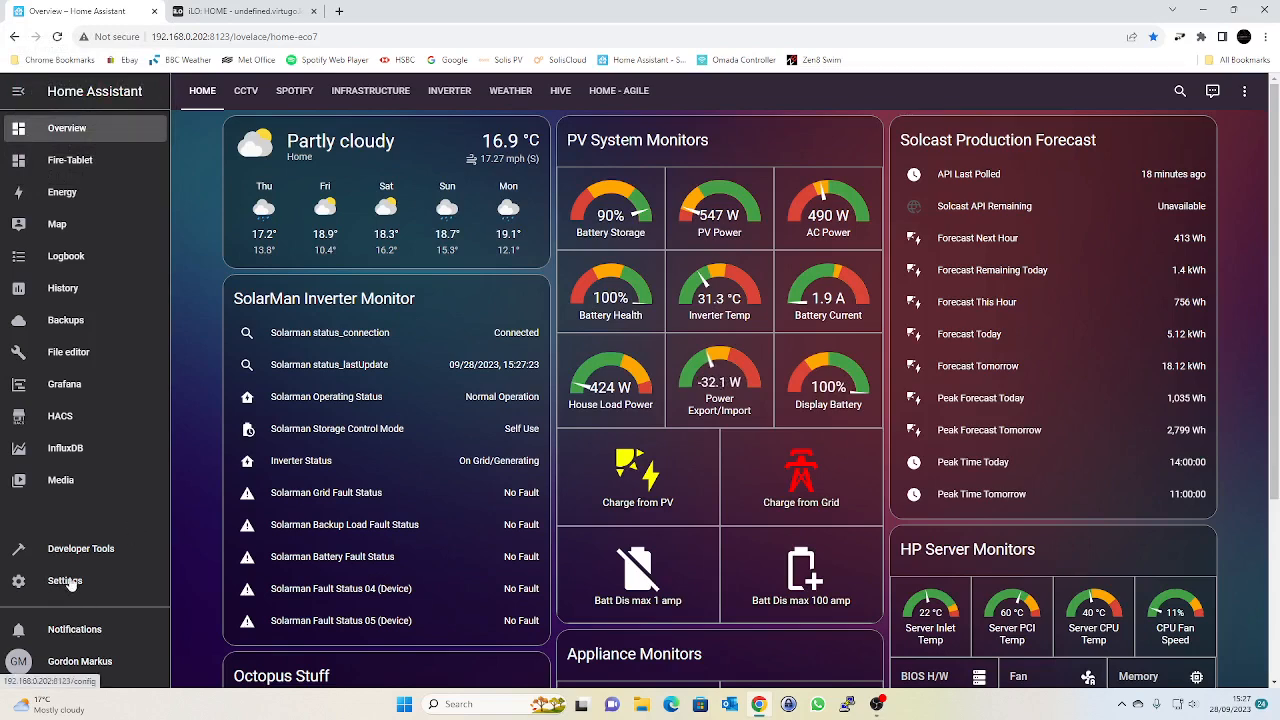
Search automations for 'ilo' and open HP iLO Dashboard Refresh
click(65, 580)
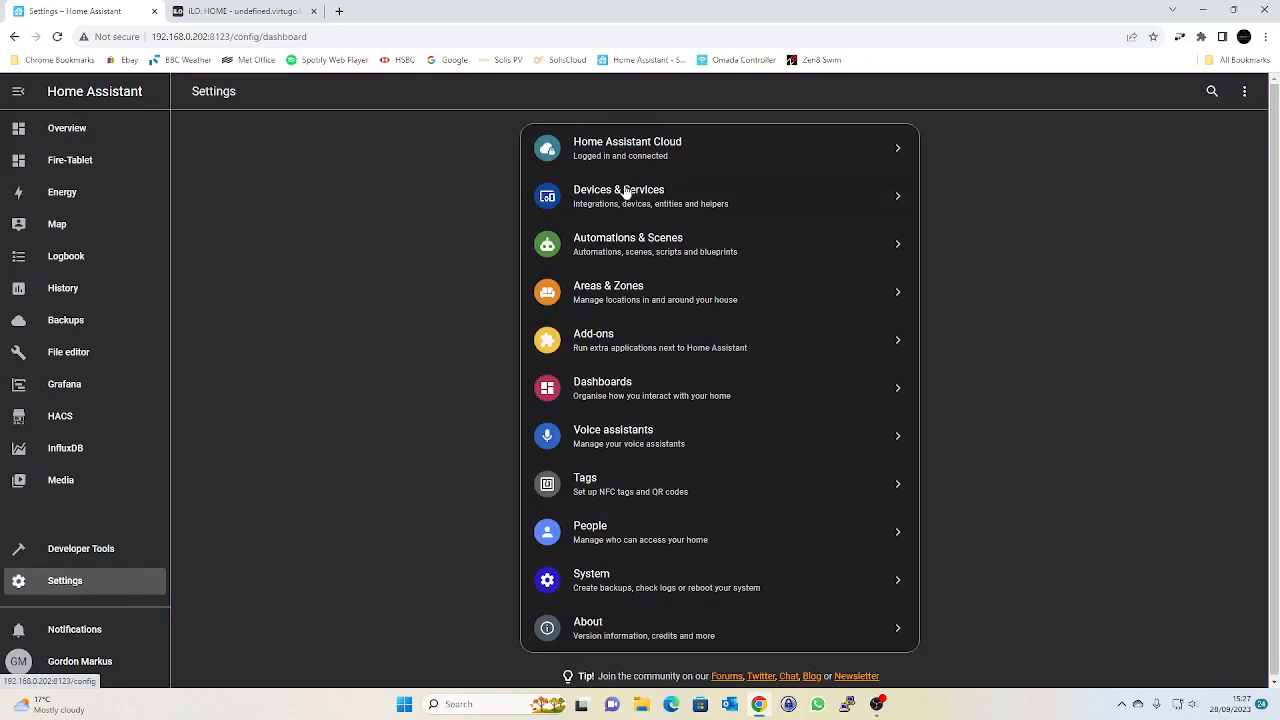
click(628, 243)
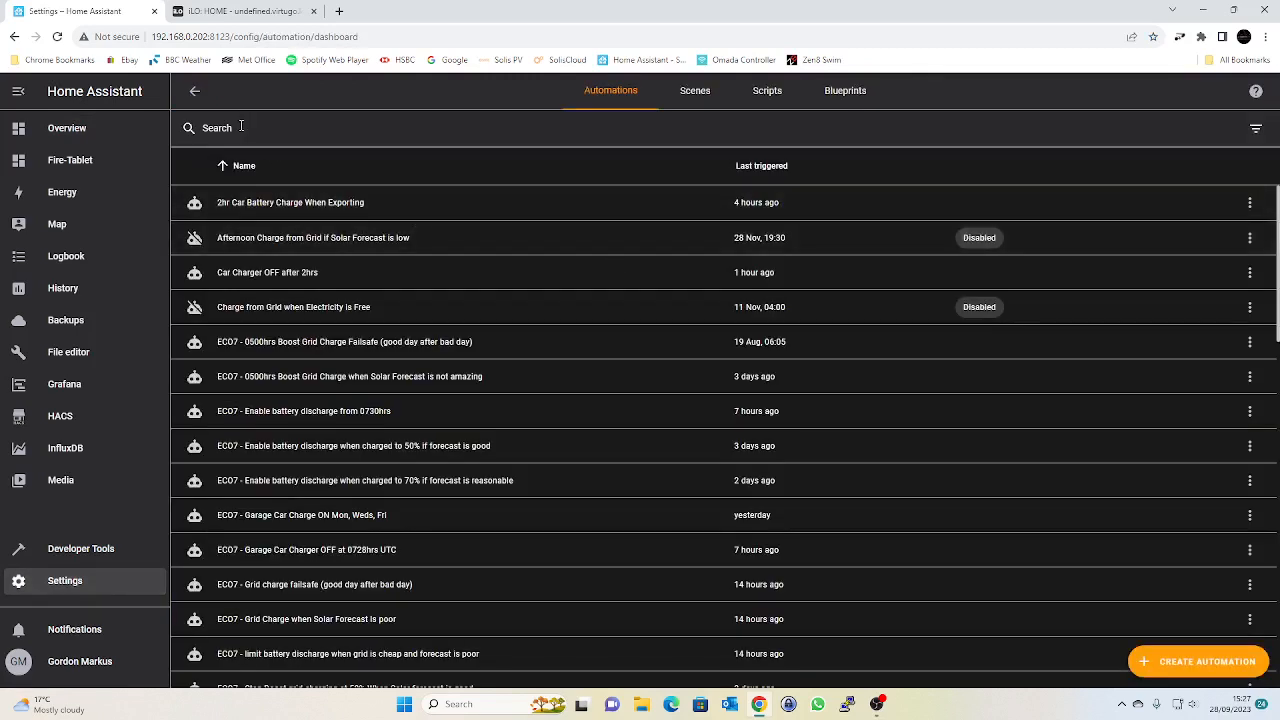
text(ilo)
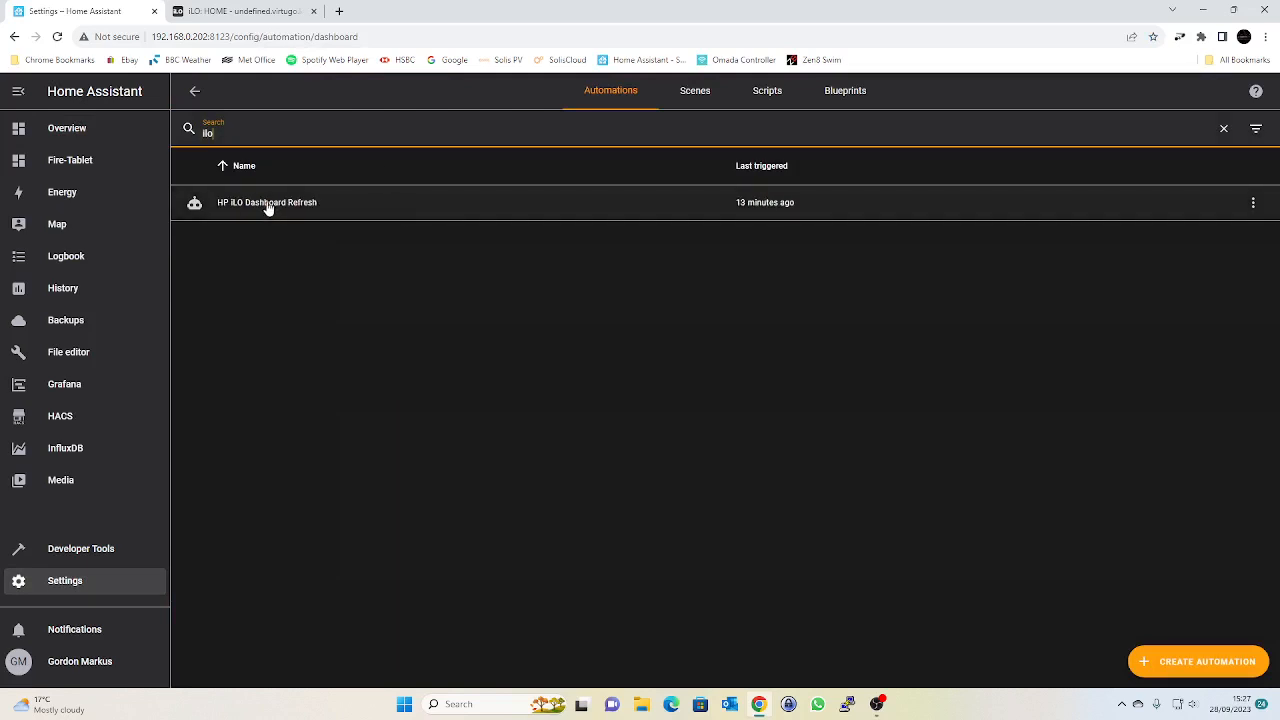
click(267, 202)
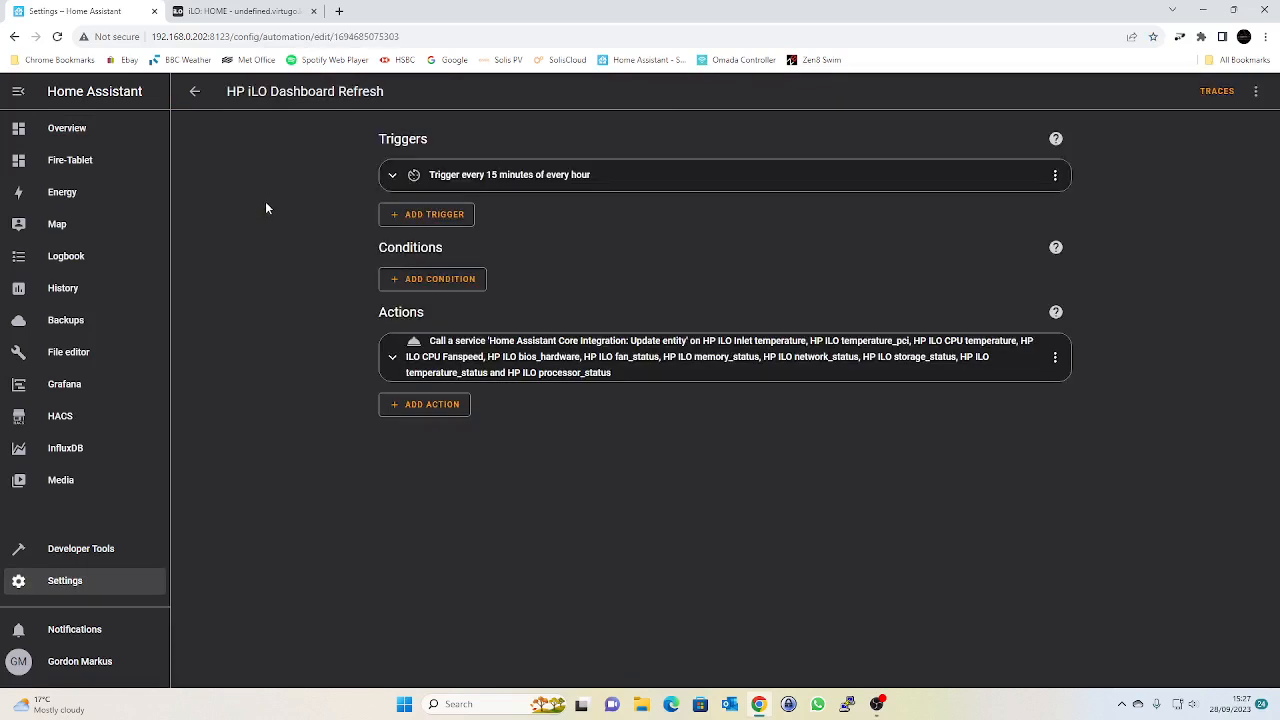
Expand the /15 minutes trigger and the update-entity action showing thirteen HP iLO targets
click(392, 175)
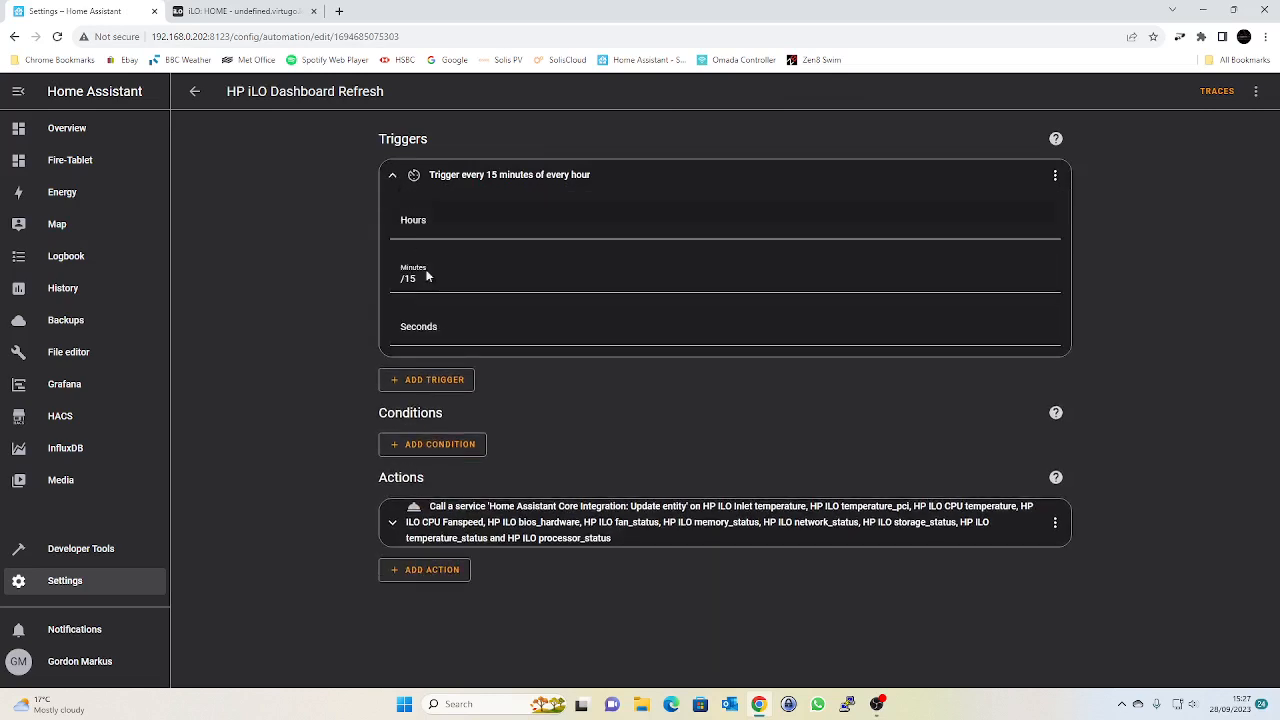
click(405, 278)
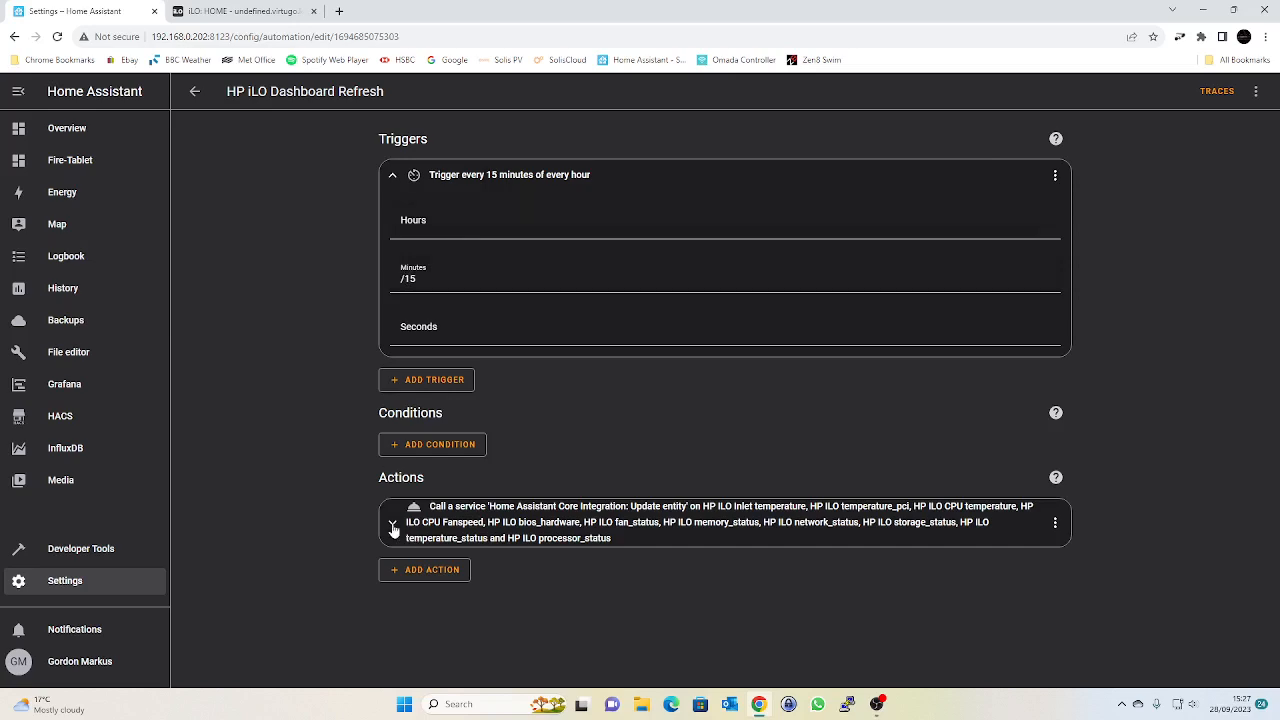
click(392, 529)
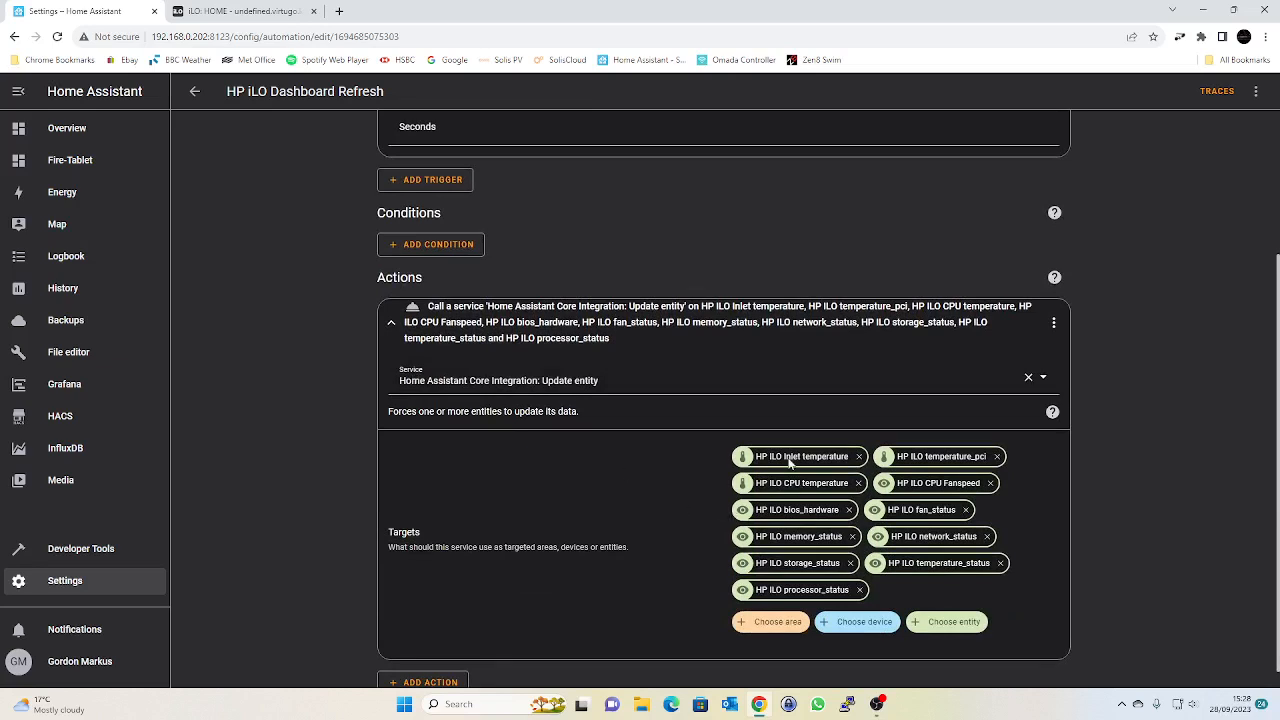
mouse_move(933, 447)
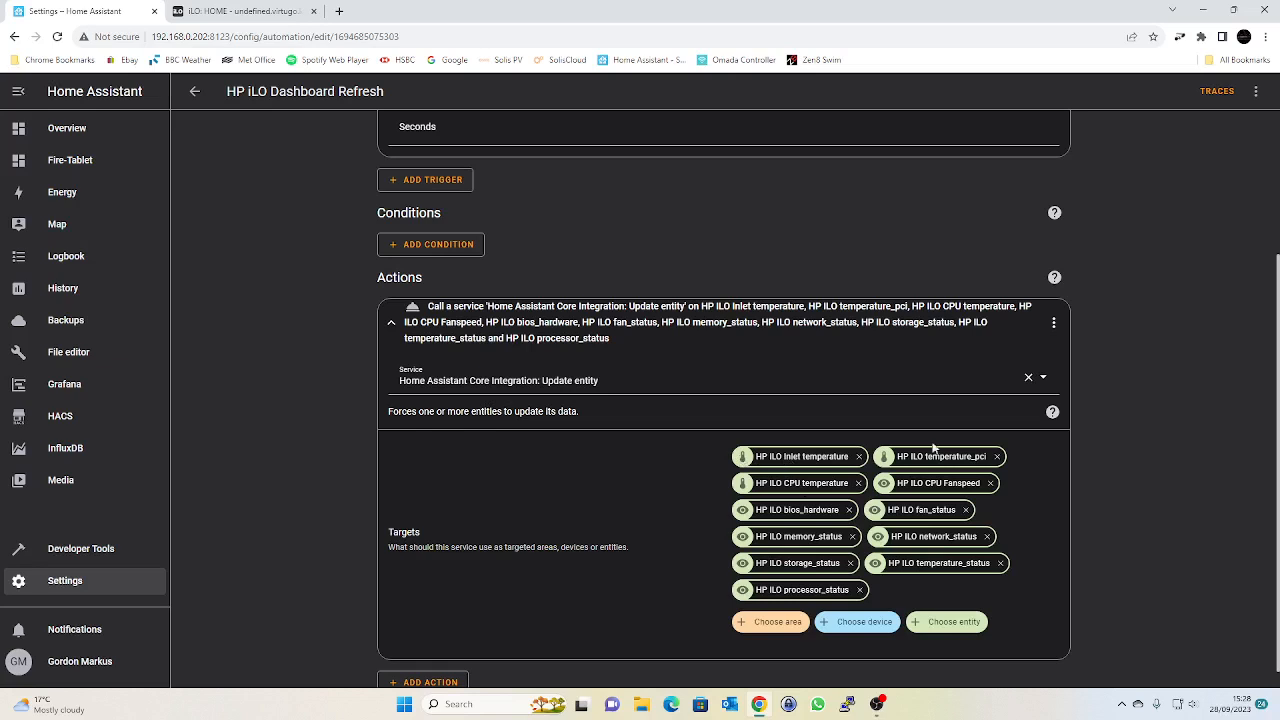
mouse_move(474, 415)
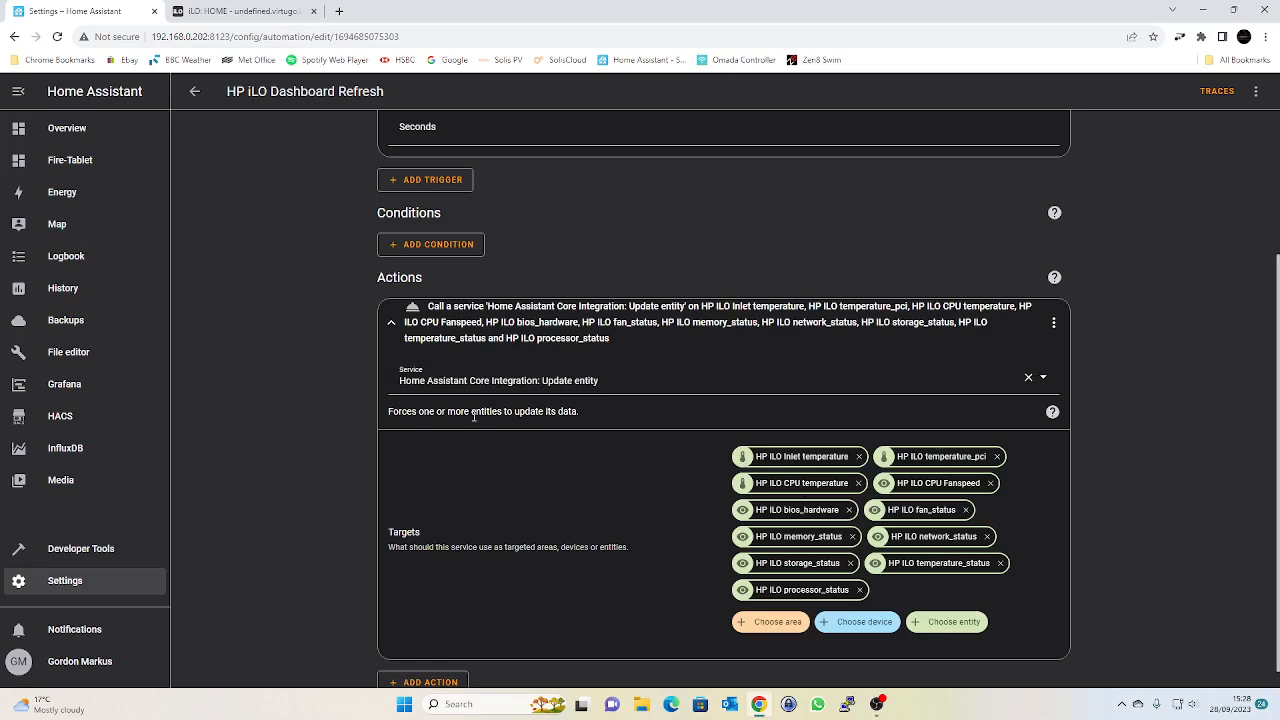
scroll(down, 3)
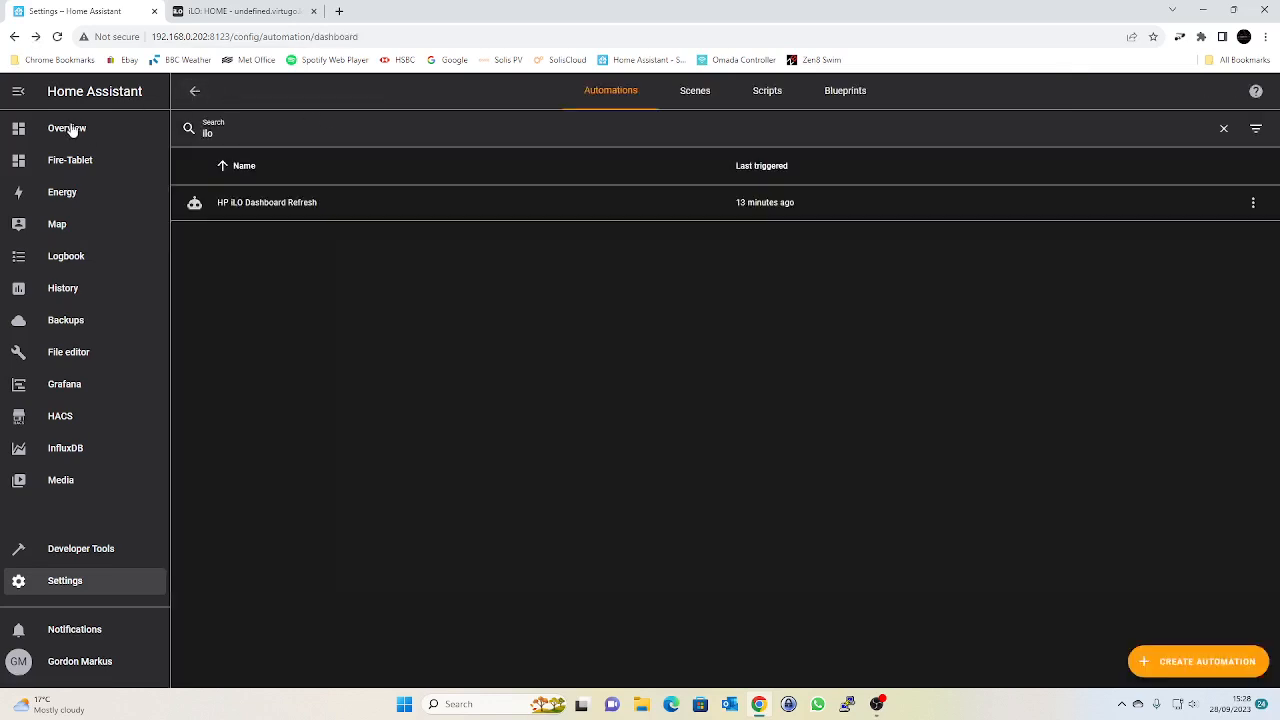
Open the Server Inlet Temp history from the overview dashboard, reading 22 °C
click(66, 128)
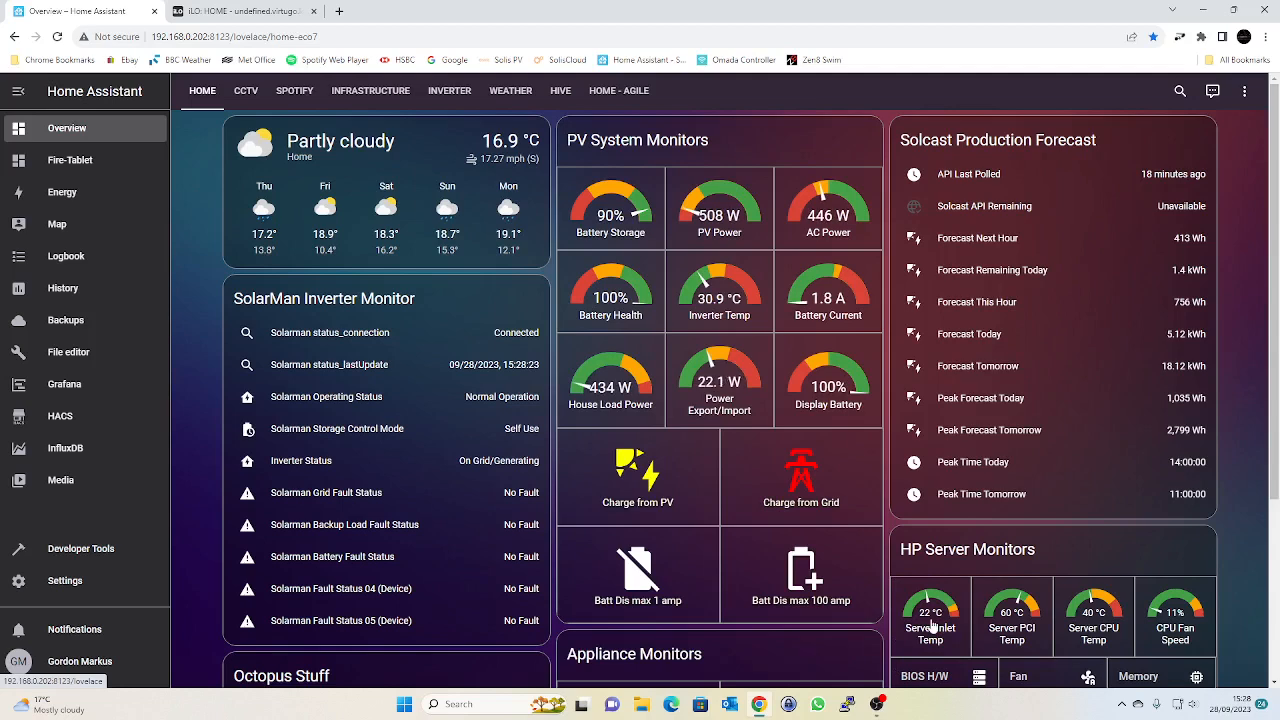
click(931, 615)
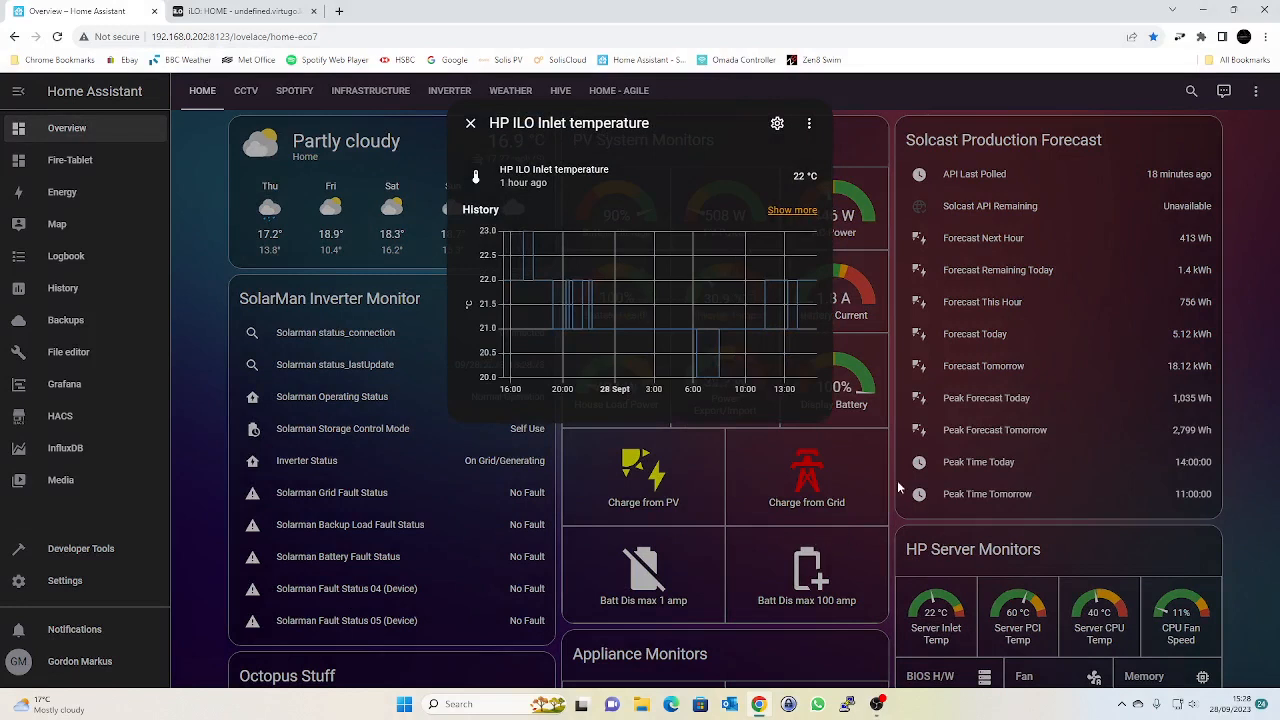
mouse_move(595, 340)
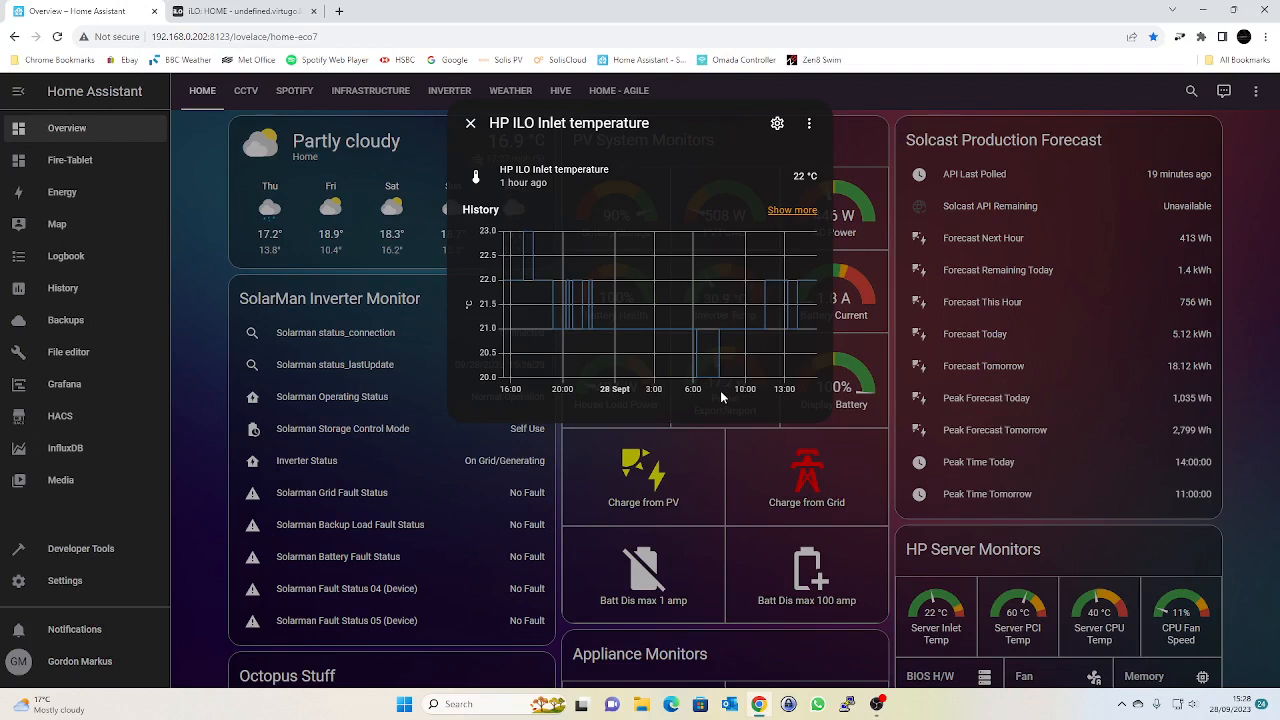
mouse_move(697, 380)
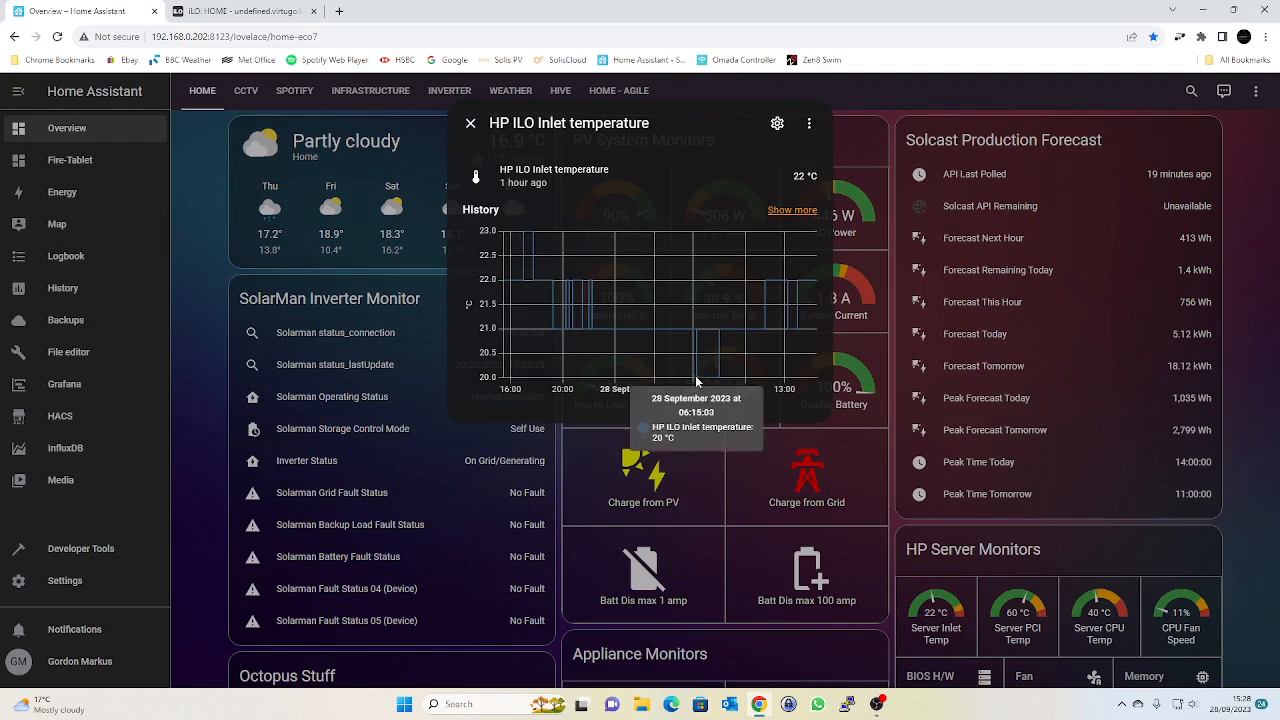
mouse_move(697, 335)
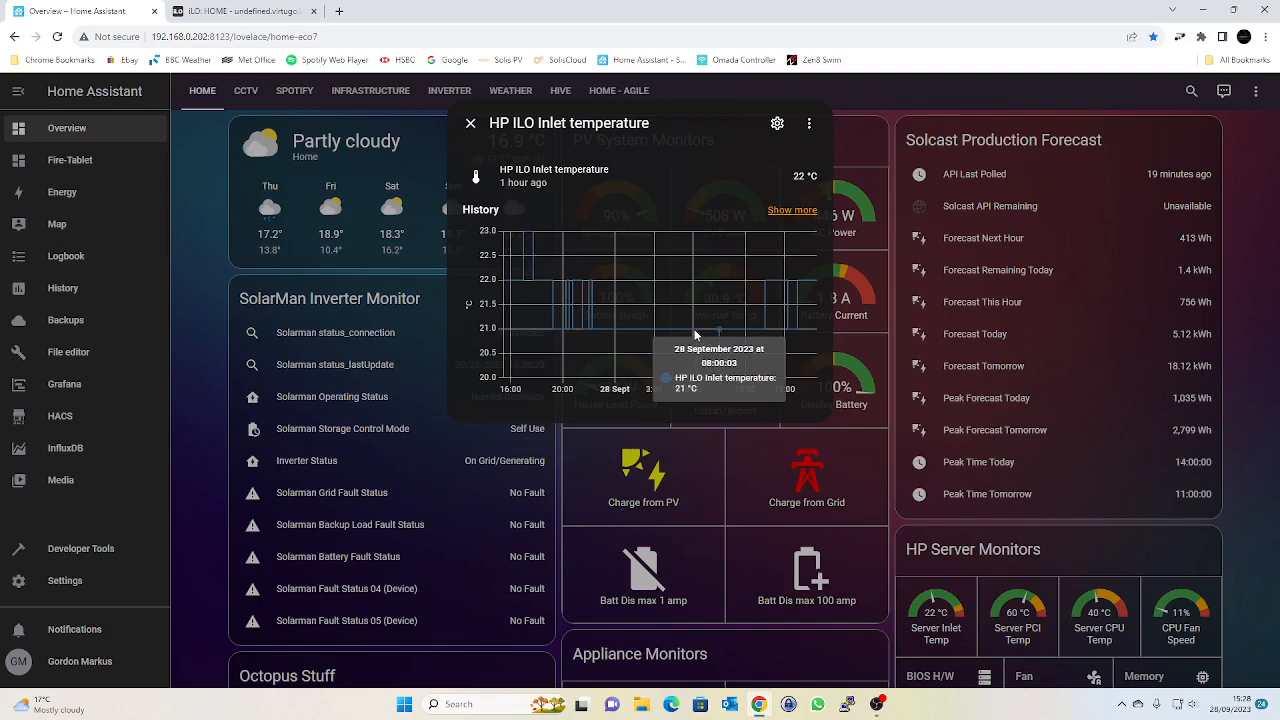
mouse_move(765, 330)
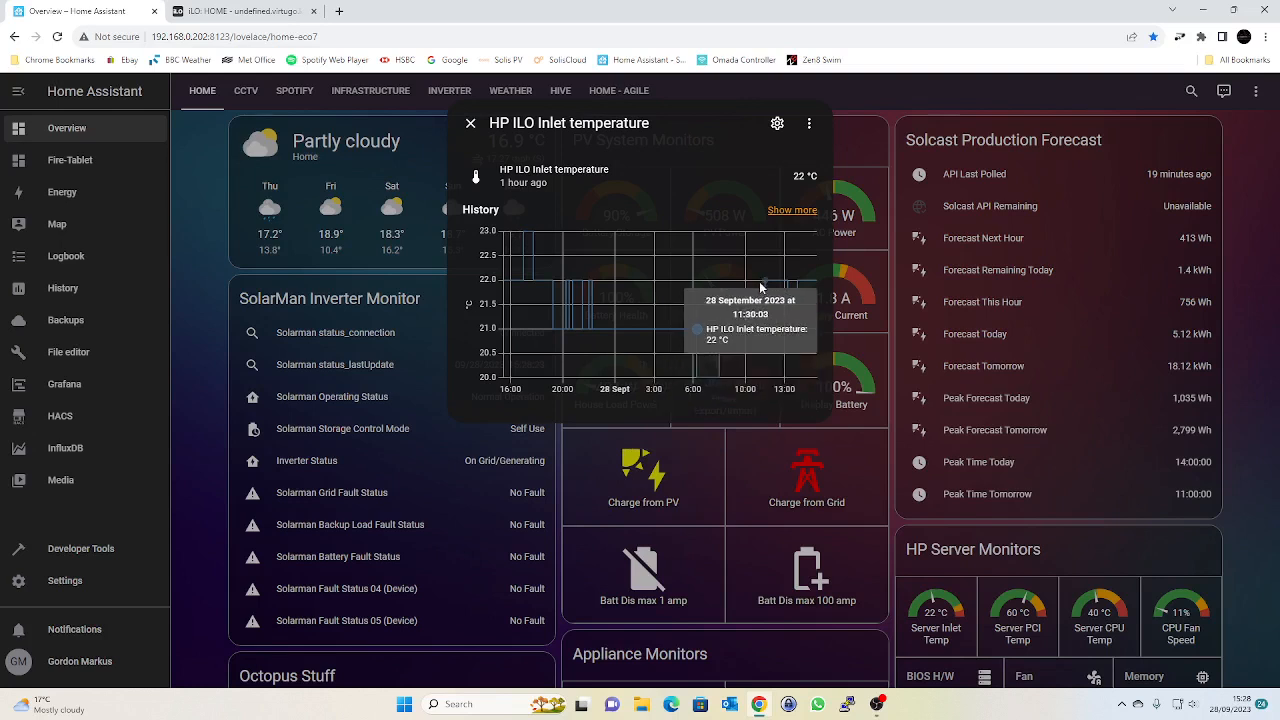
mouse_move(788, 286)
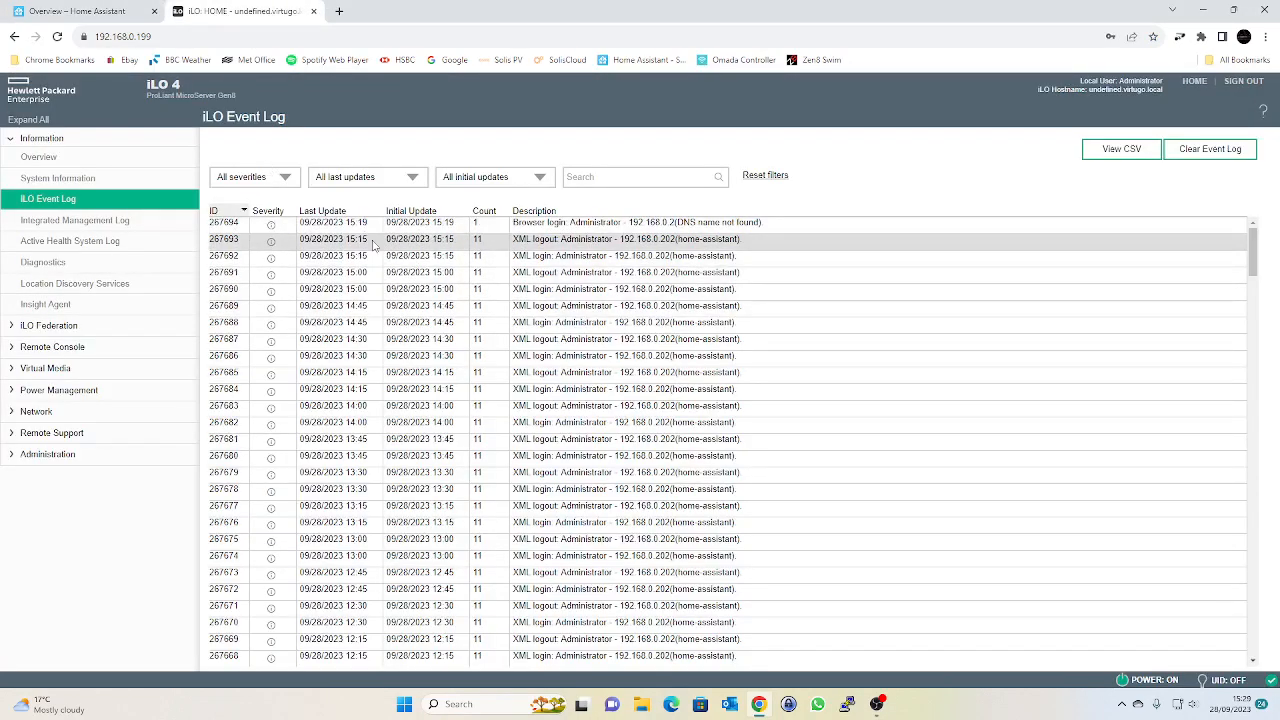
mouse_move(373, 255)
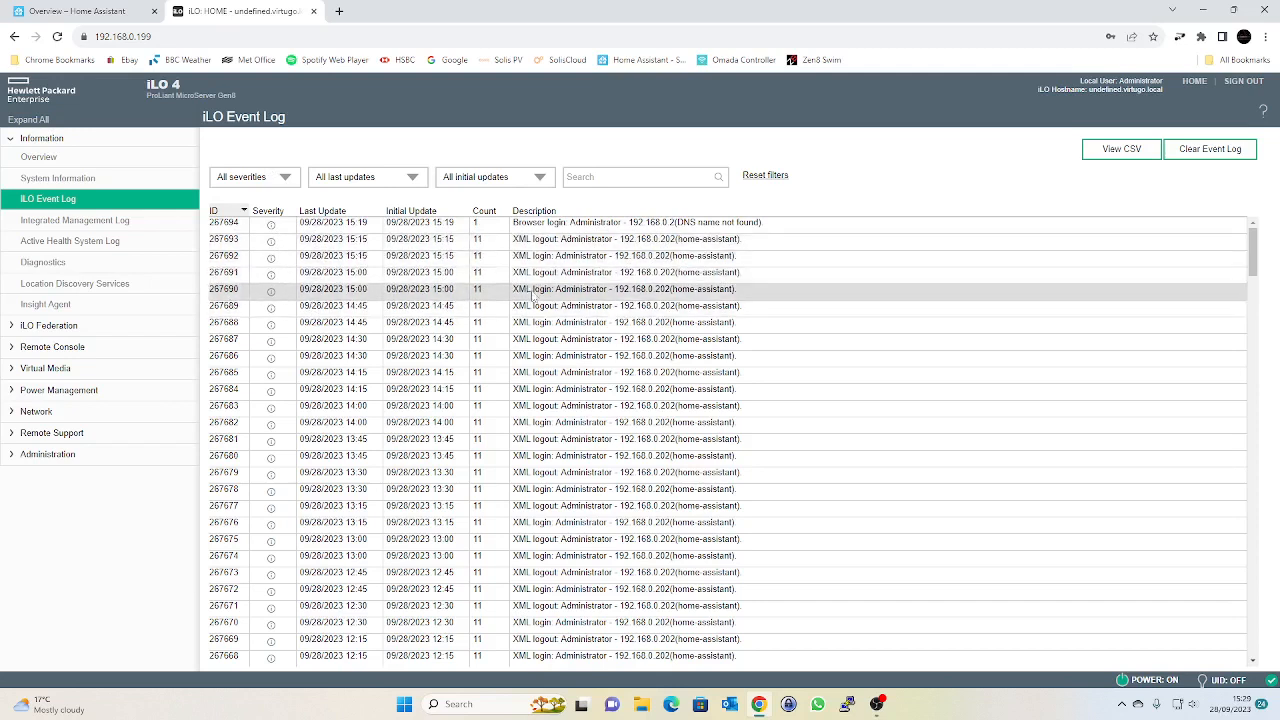
mouse_move(478, 282)
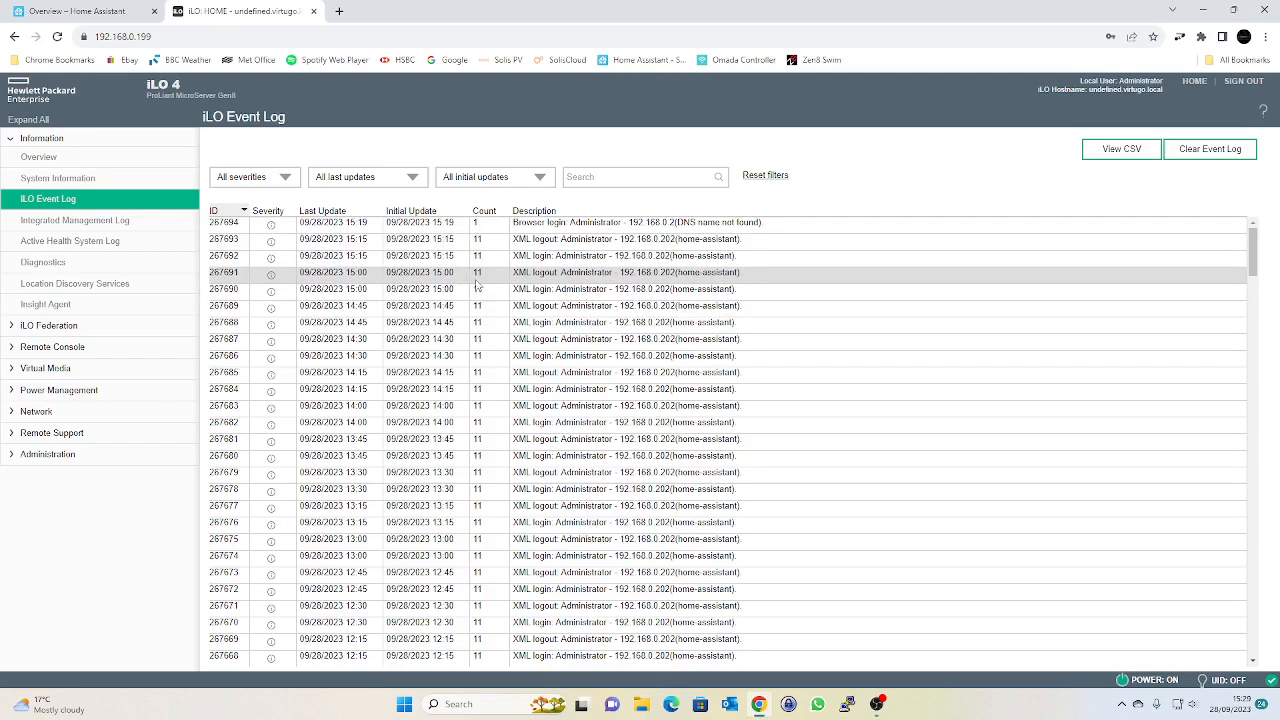
mouse_move(490, 291)
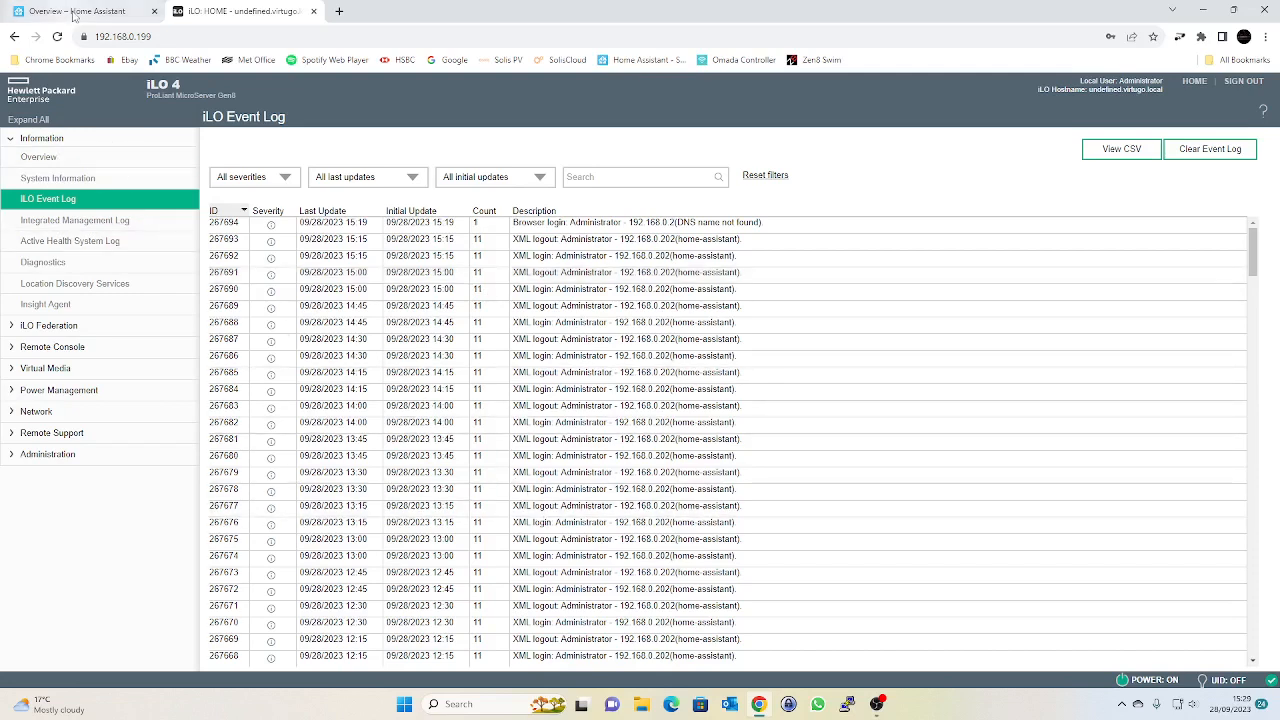
Return from the iLO event log to the Home Assistant dashboard
click(75, 11)
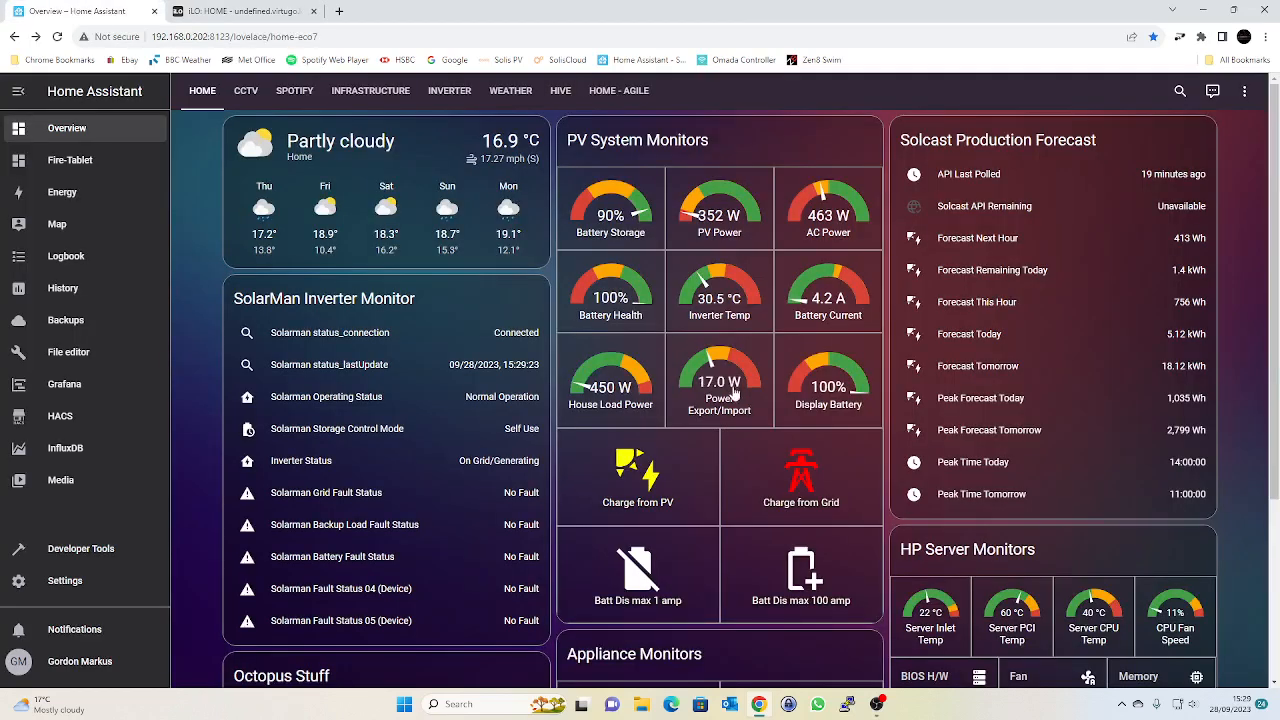